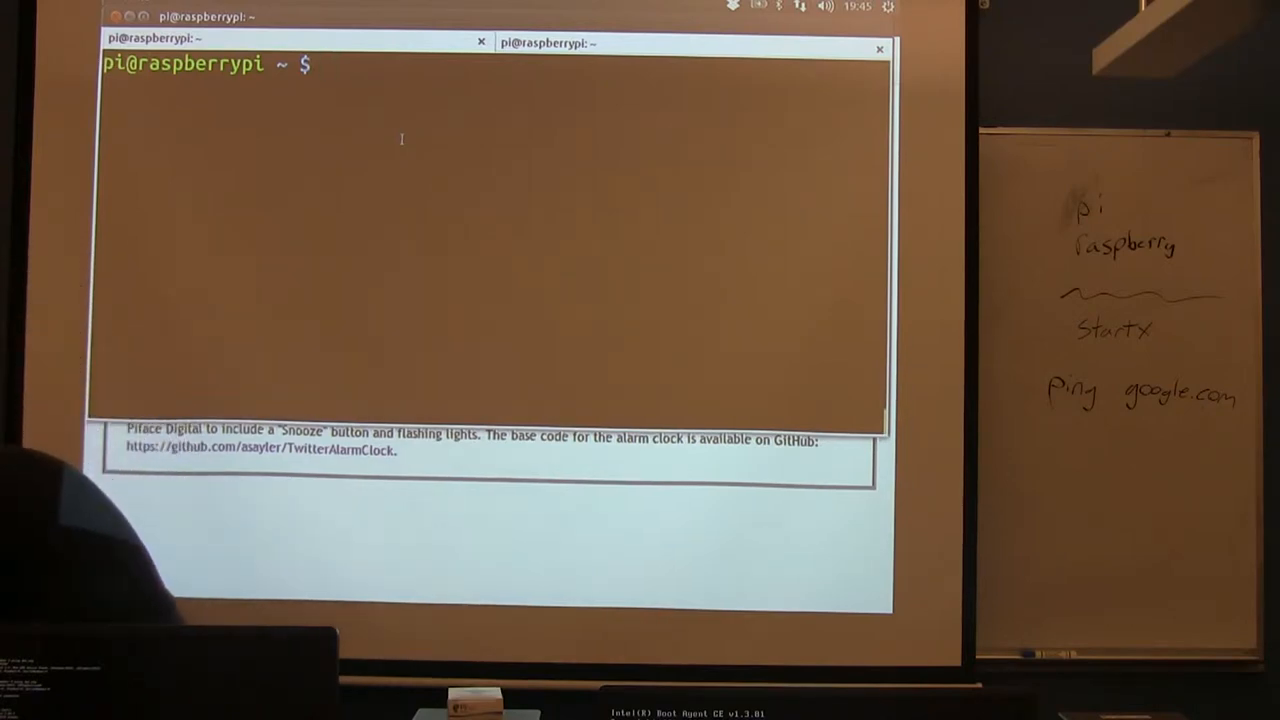
List the home folder, then make a new TwitterAlarmClock directory with mkdir.
type("ls")
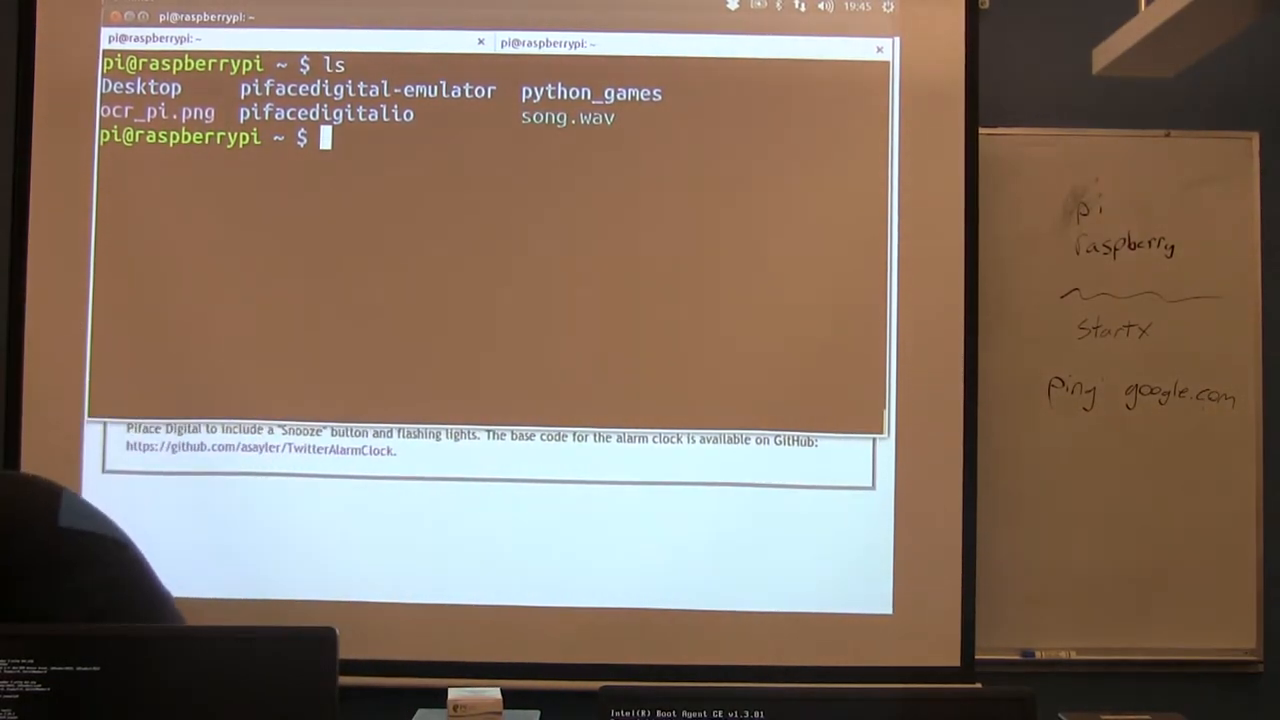
type("md")
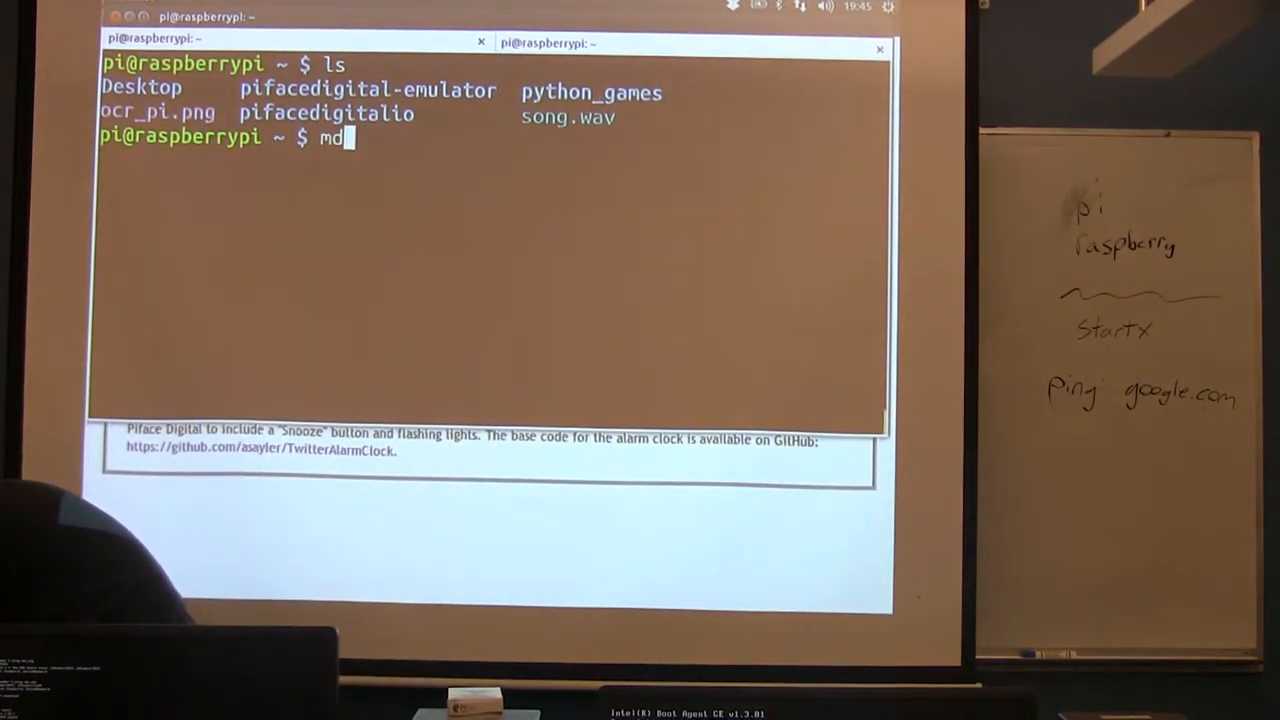
type("kir t")
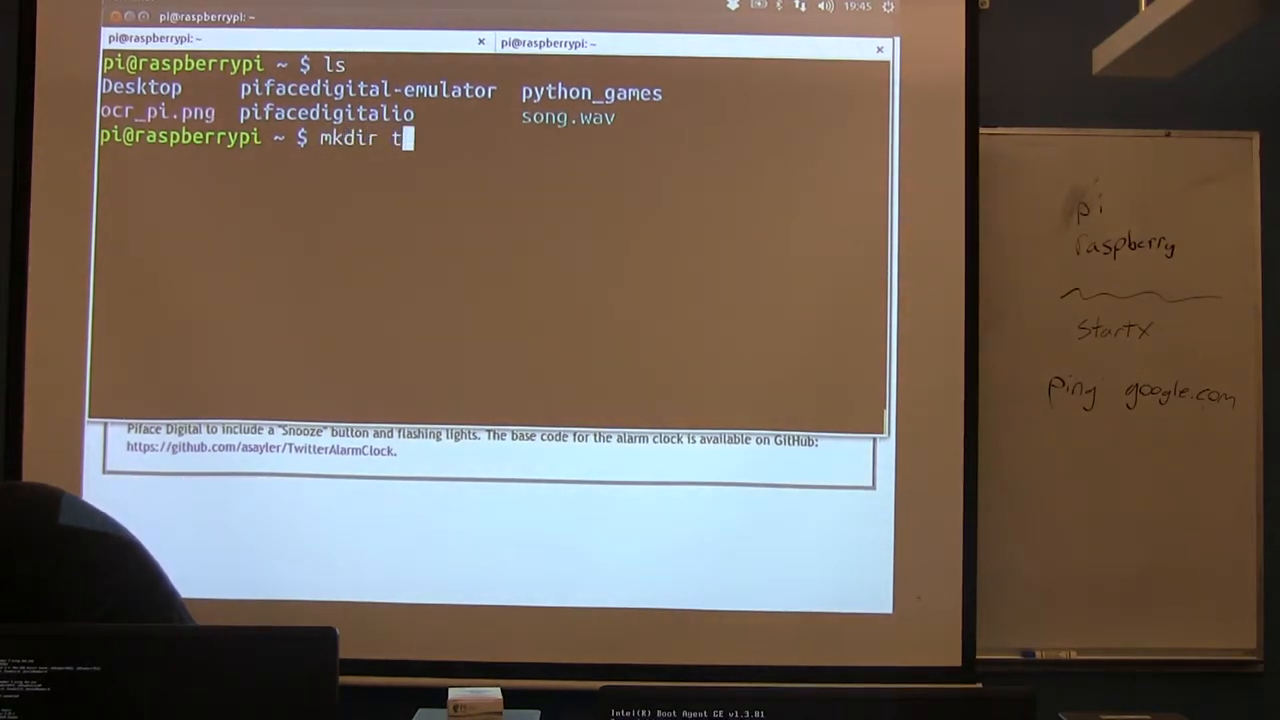
type("witterAlar")
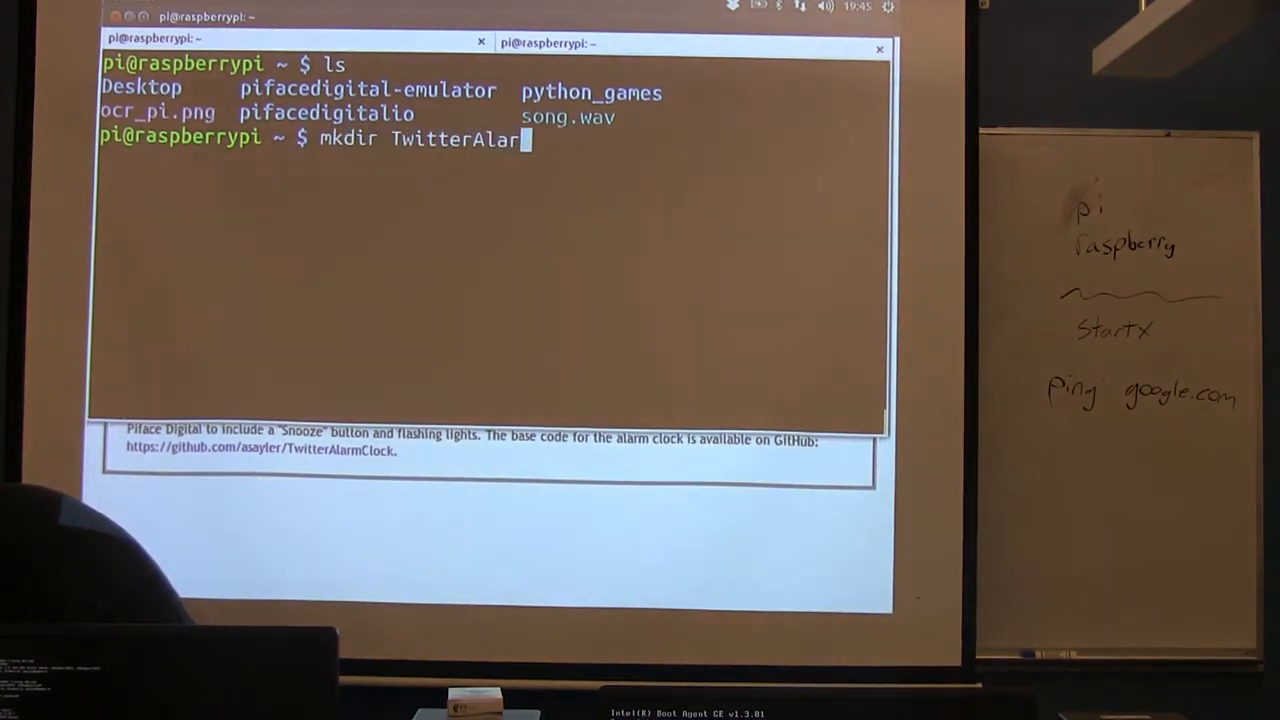
type("mClock")
type("ls")
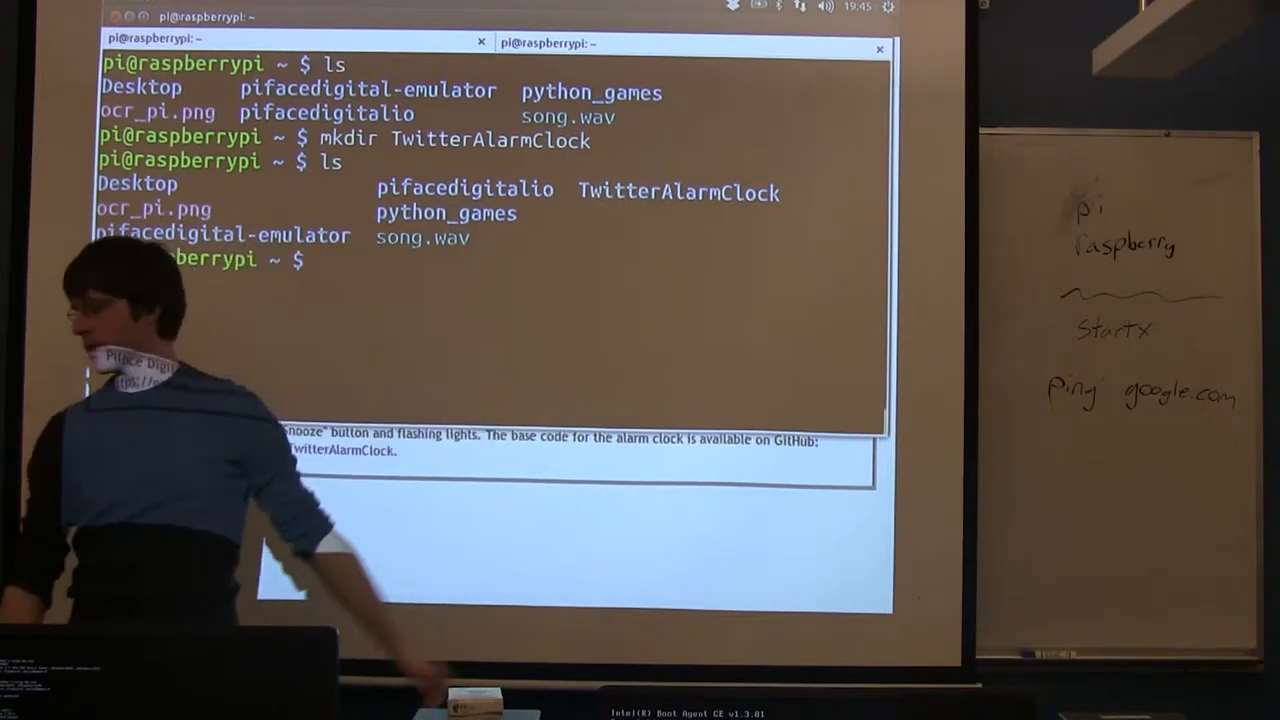
Remove the TwitterAlarmClock folder recursively, piping yes into rm -r to auto-confirm.
type("yes |")
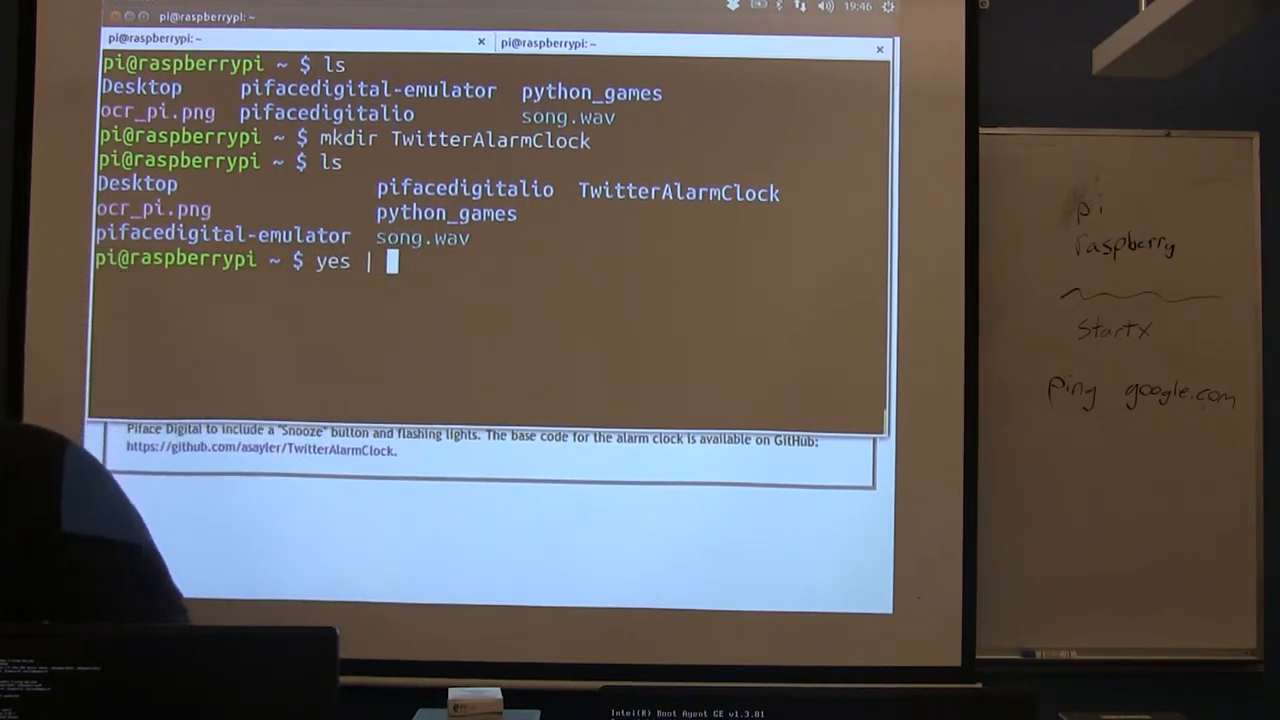
type("rm -r")
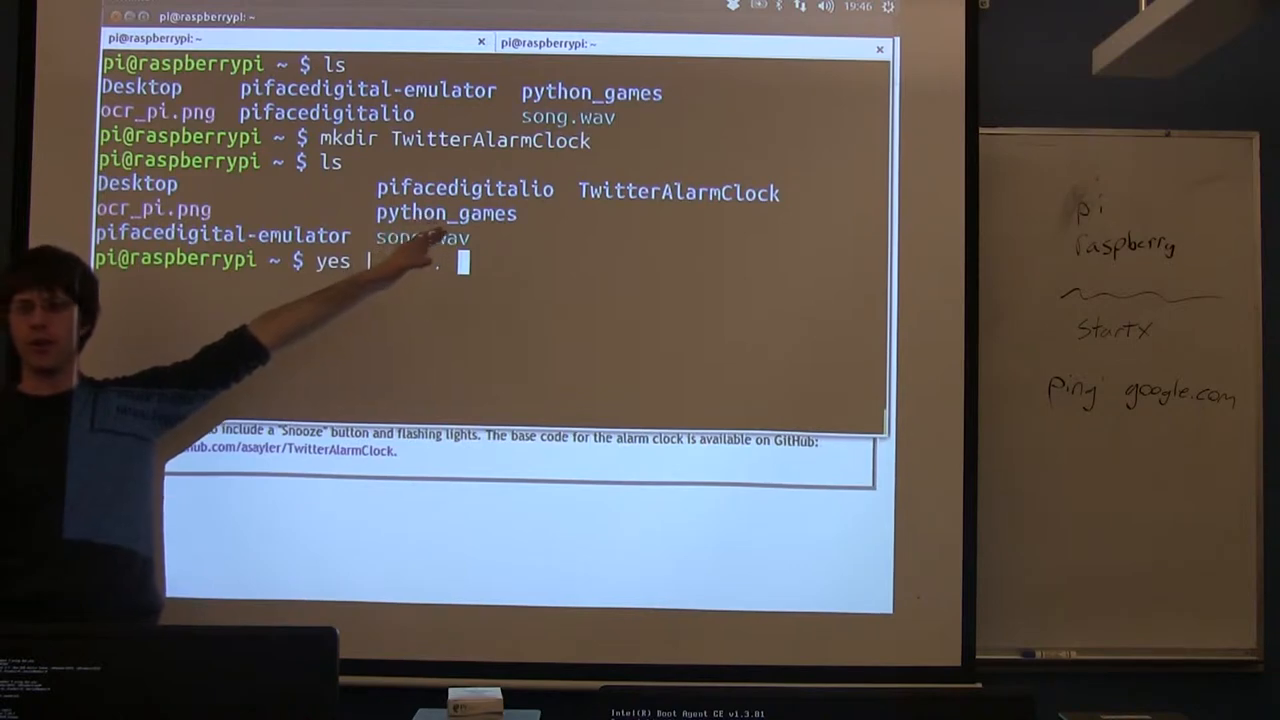
type("rm -r")
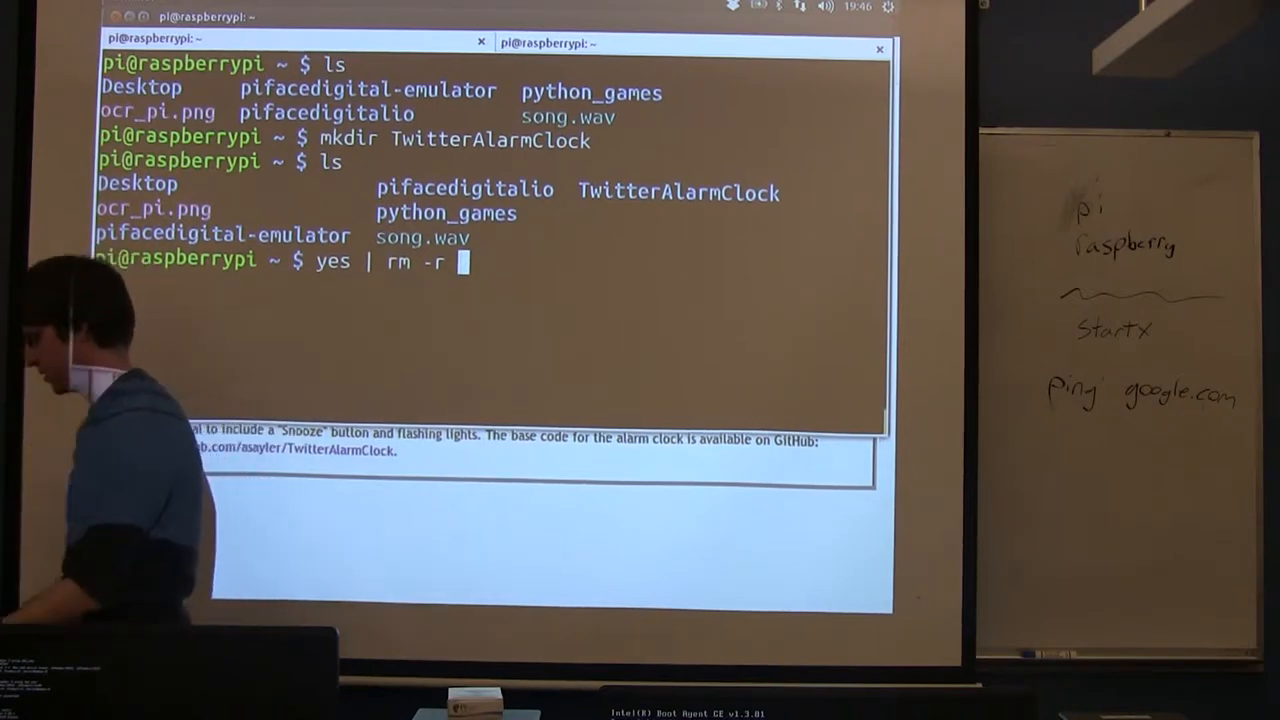
type("TwitterAlarmClock/")
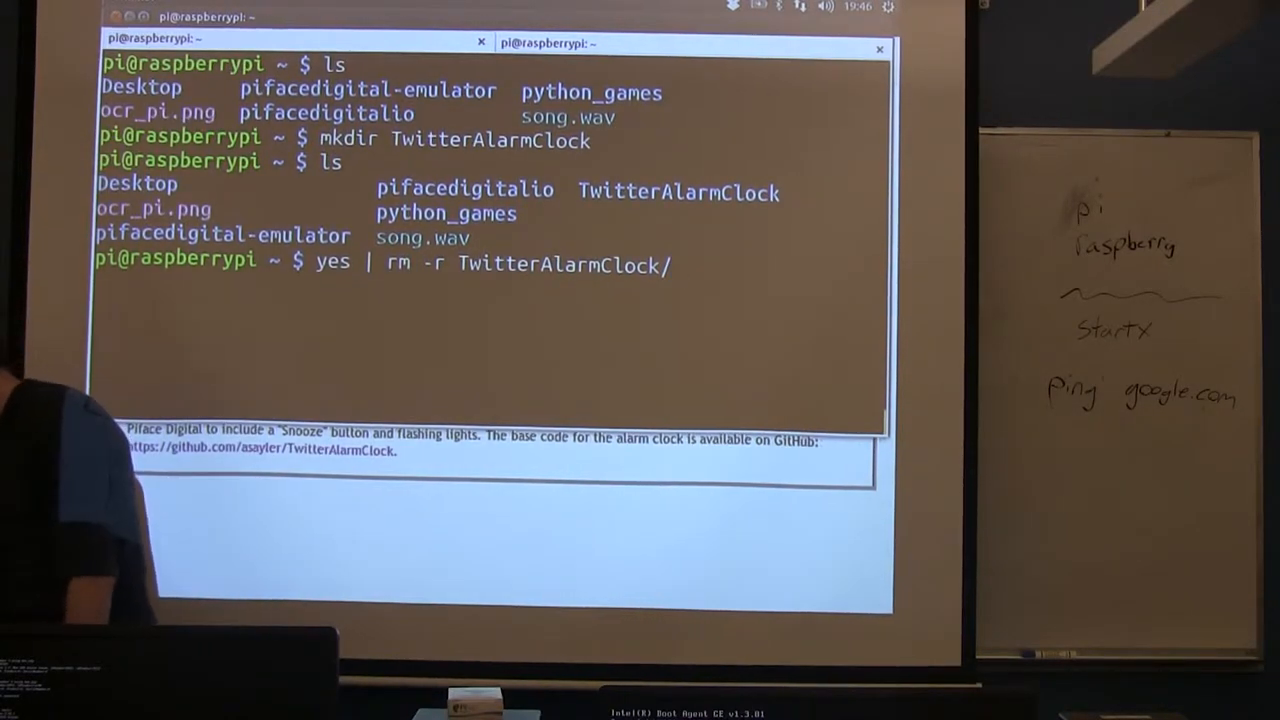
key("Return")
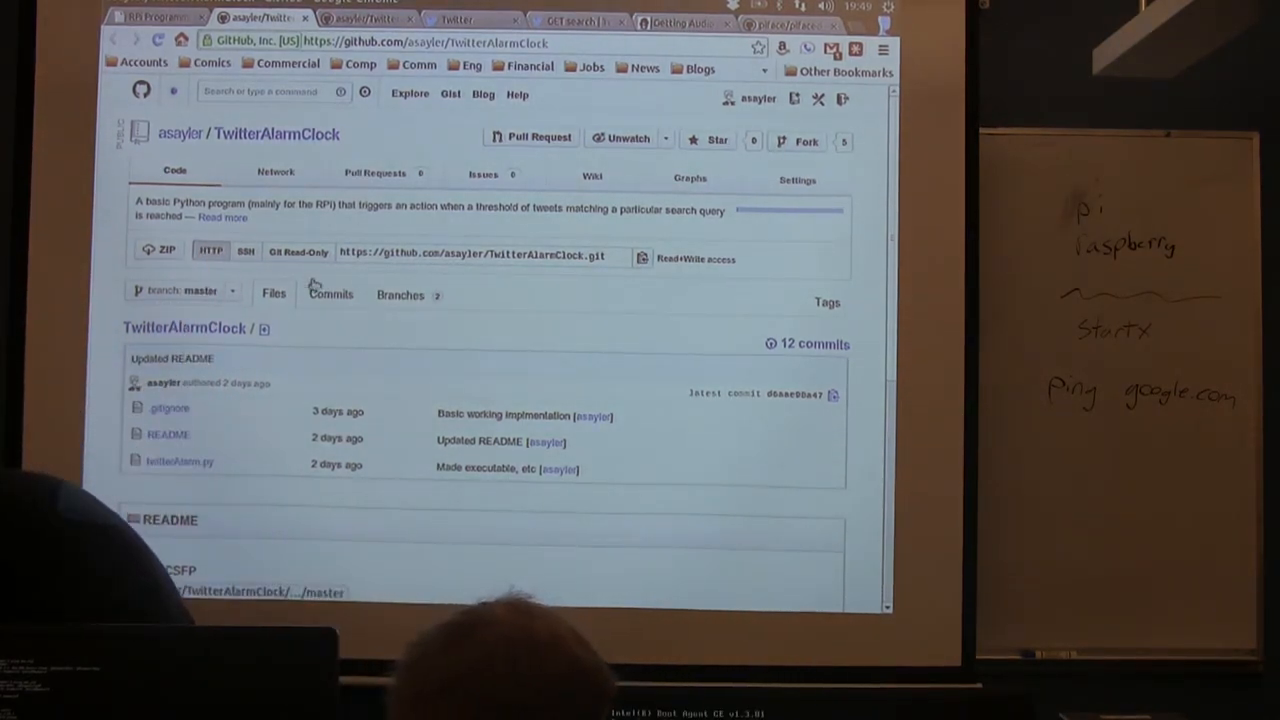
Switch the repository clone address to Git Read-Only and select the URL.
left_click(298, 252)
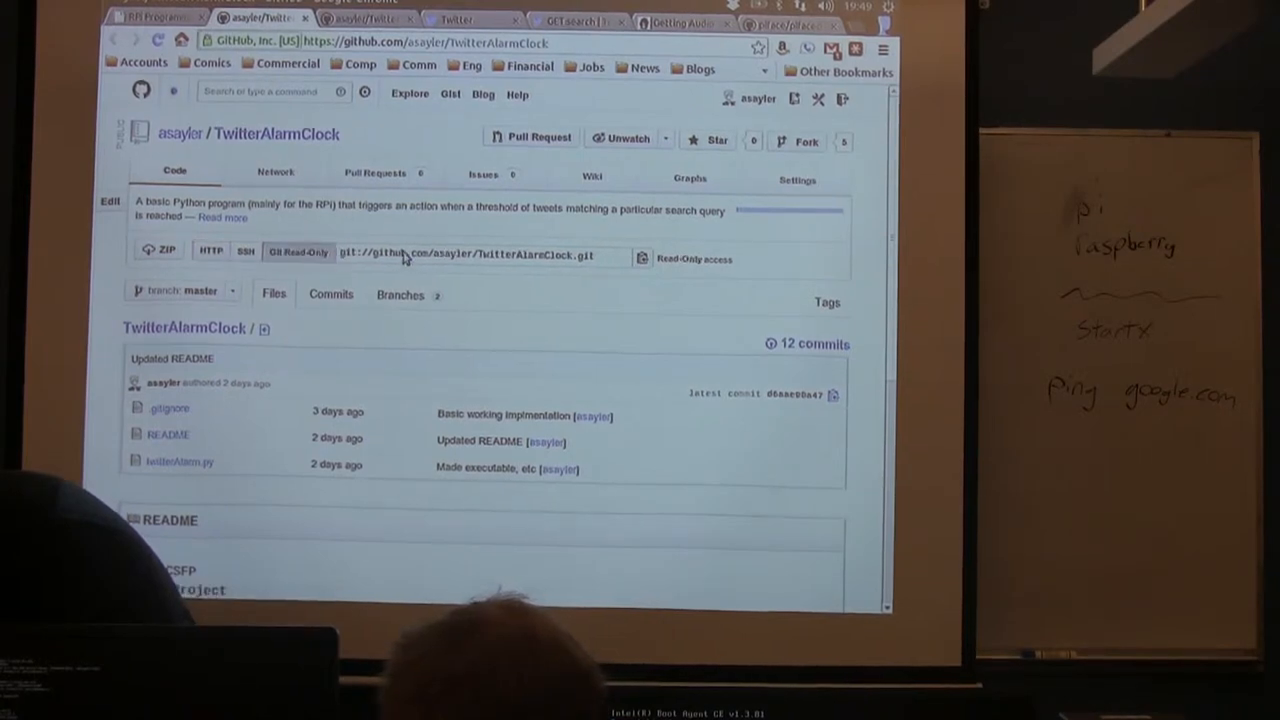
left_click(480, 256)
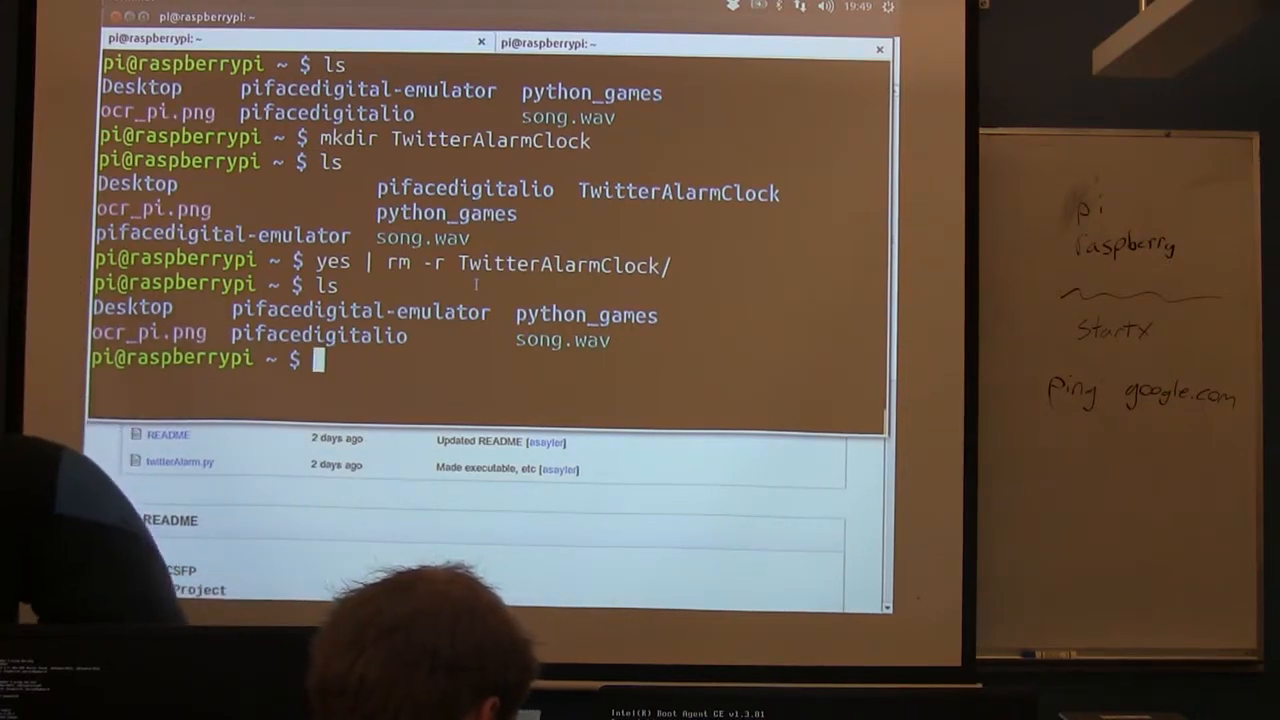
Clone git://github.com/asayler/TwitterAlarmClock.git into the home directory.
type("git clone")
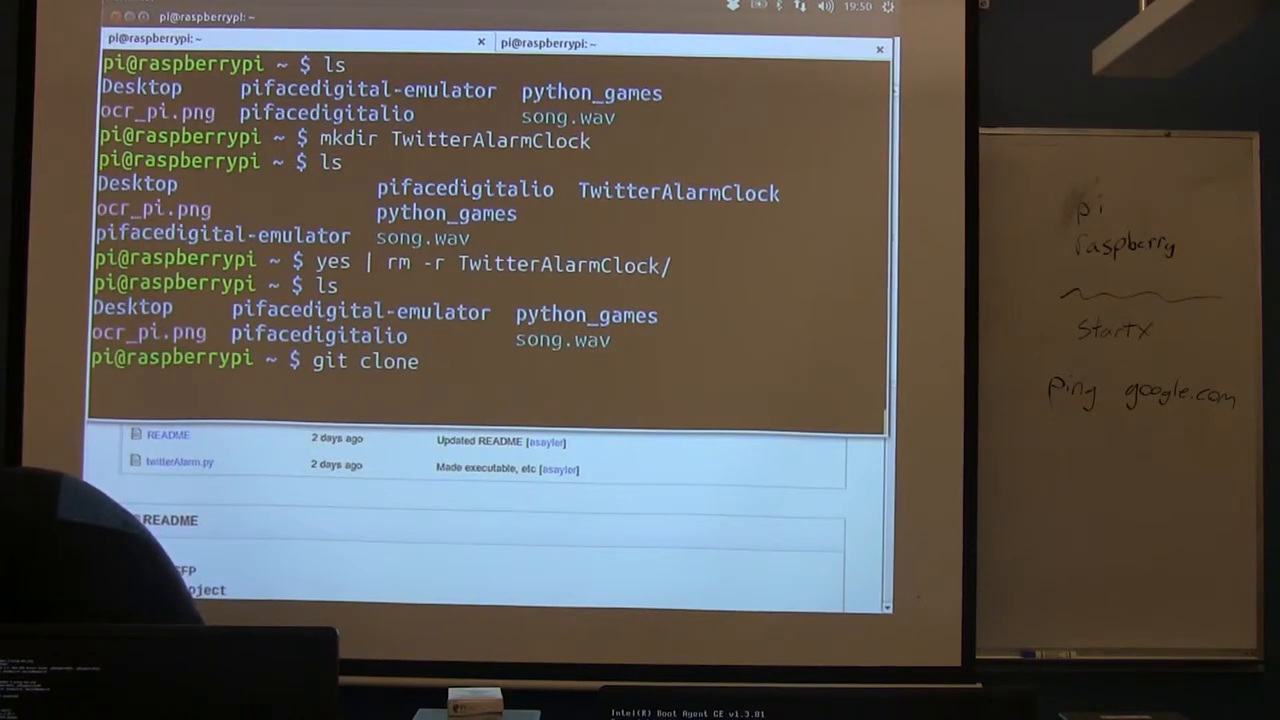
type("git://github.com/asayler/TwitterAlarmClock.git")
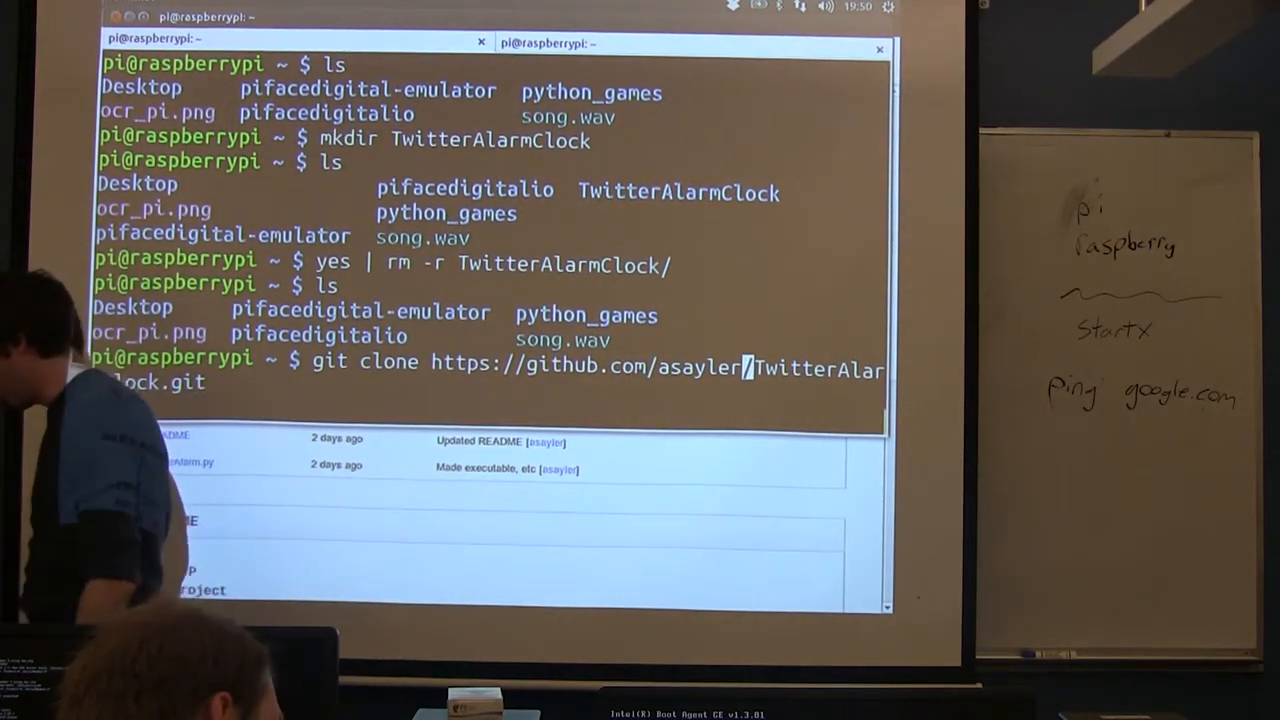
key("Return")
type("ls")
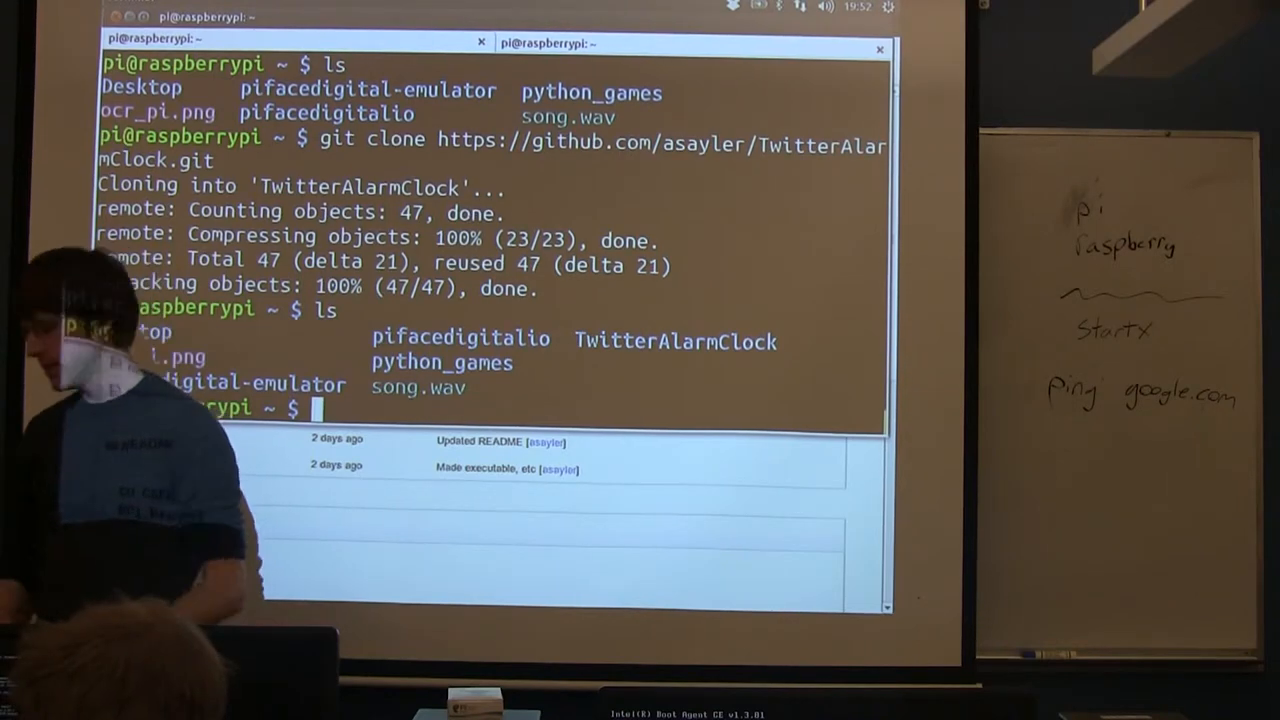
Change into the TwitterAlarmClock folder and begin a move command.
type("cd TwitterAlarmClock/")
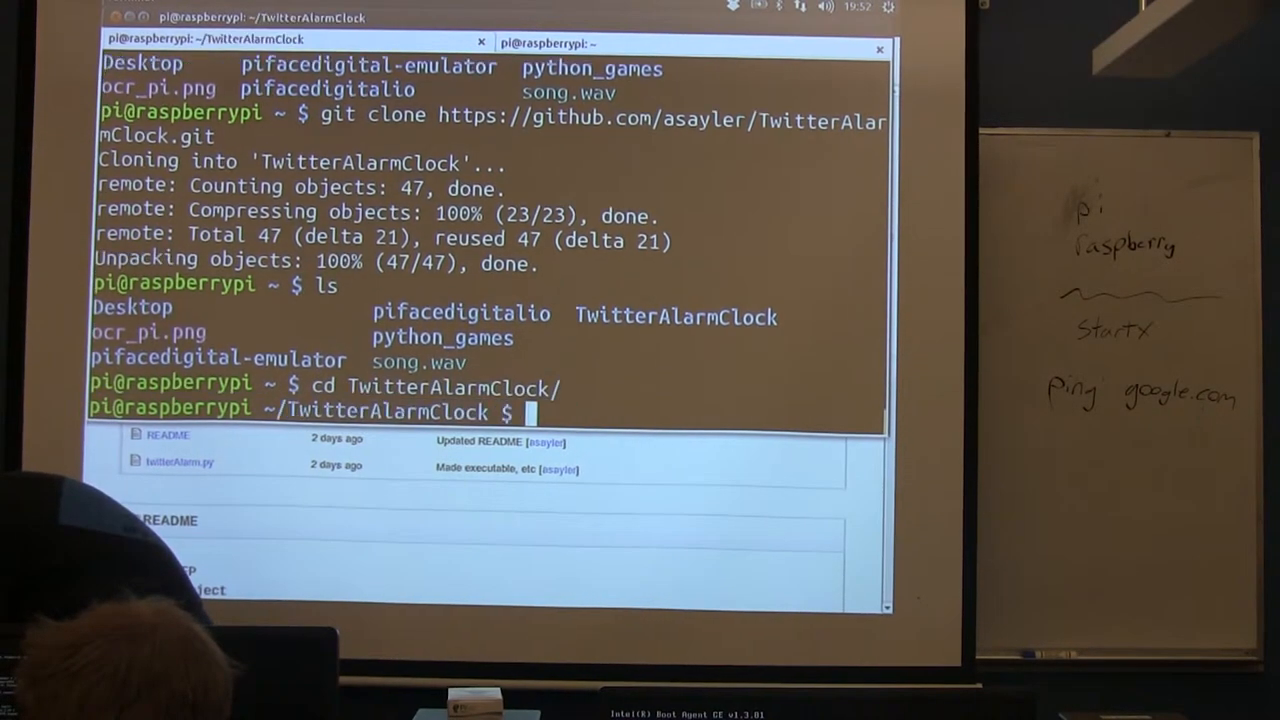
key("Return")
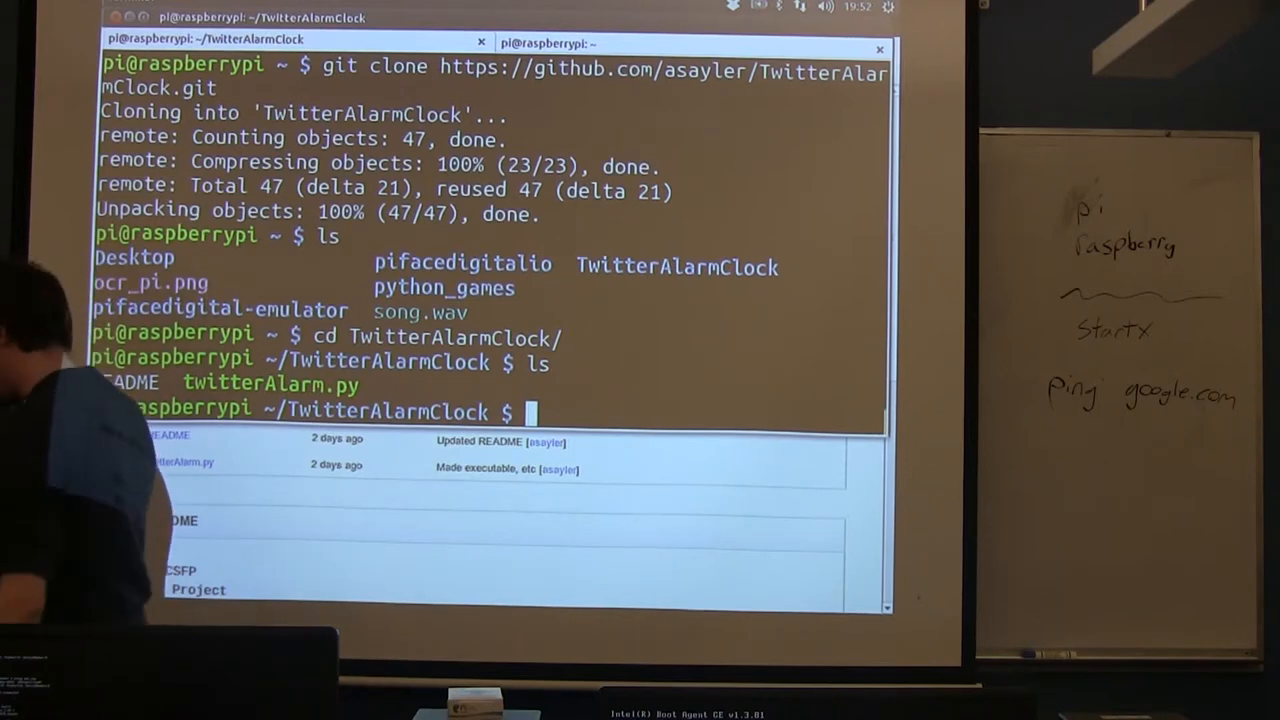
type("mv")
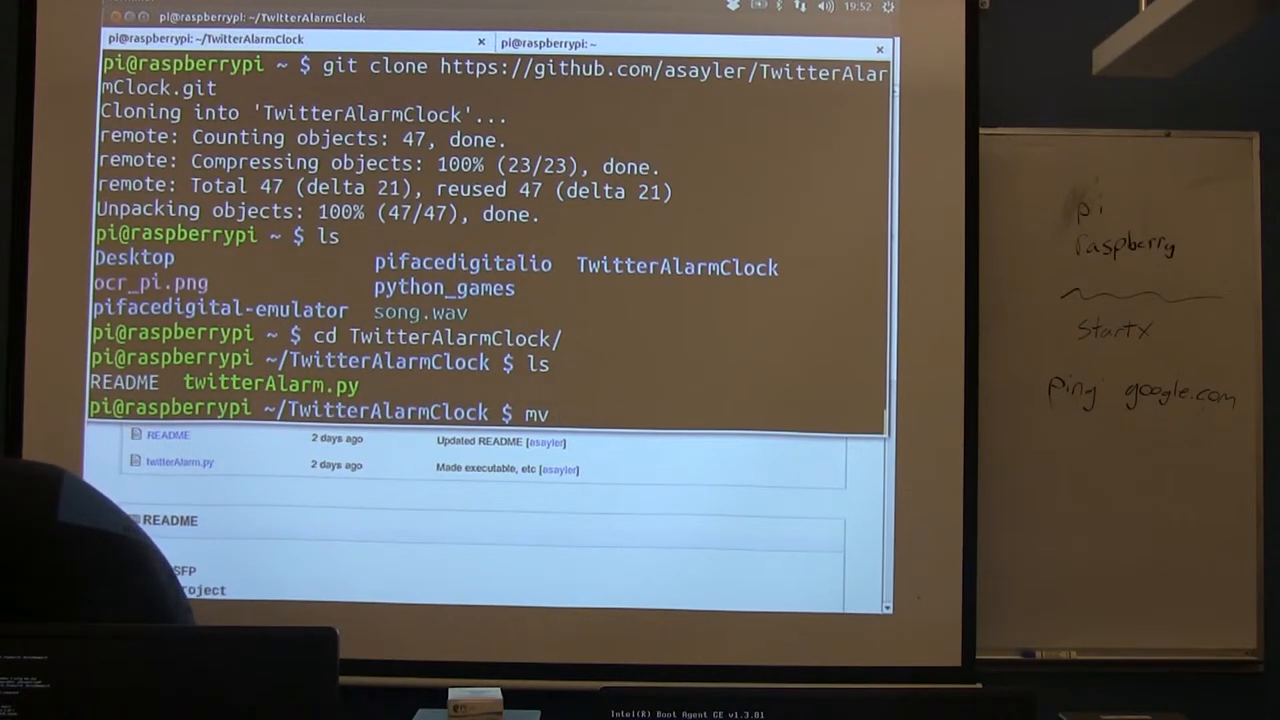
Move ~/song.wav into the project folder as alarm.wav.
type("~/song.wav")
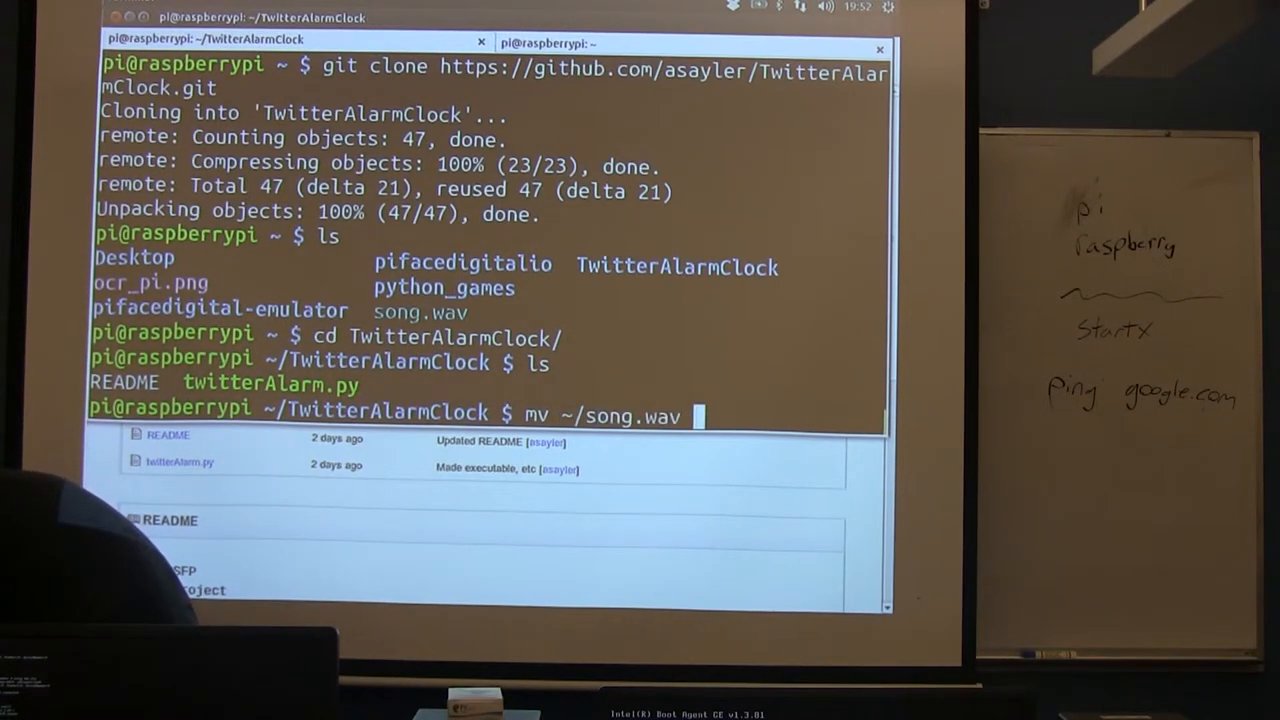
type("alarm.wav")
type("ls")
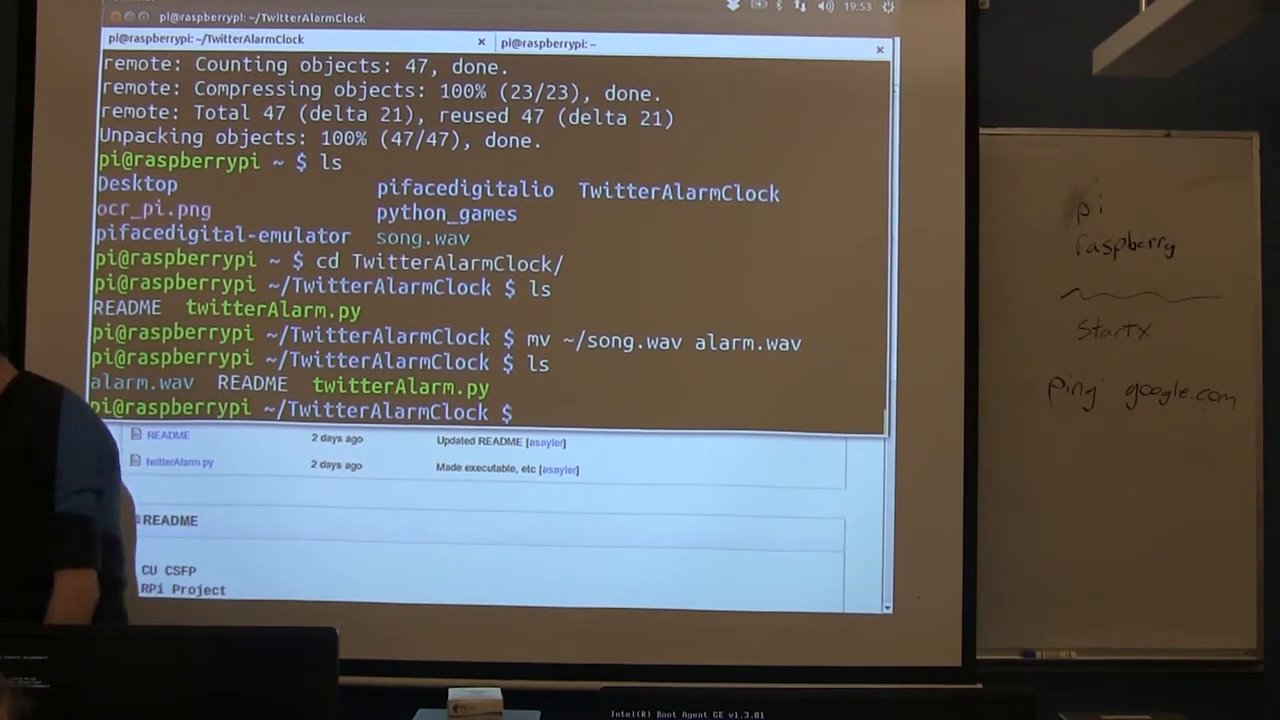
Run ./twitterAlarm.py with no arguments, getting its usage error.
type("./twitterAlarm.py")
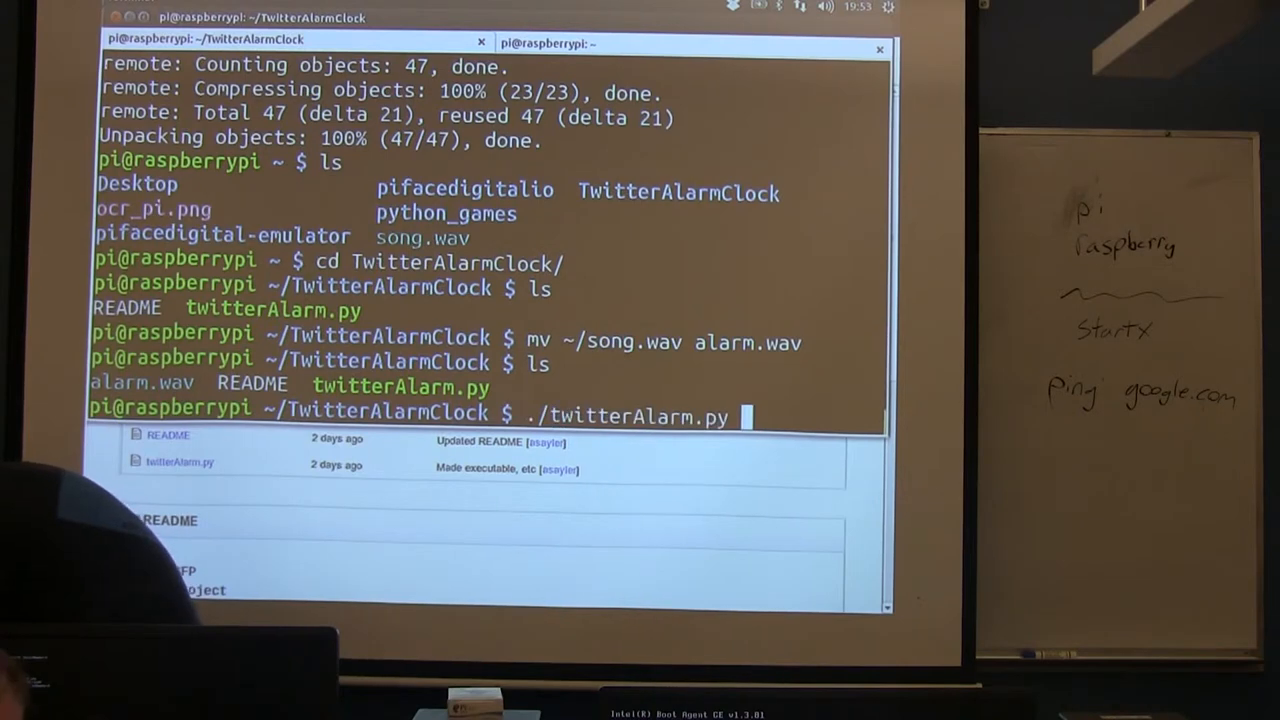
key("Return")
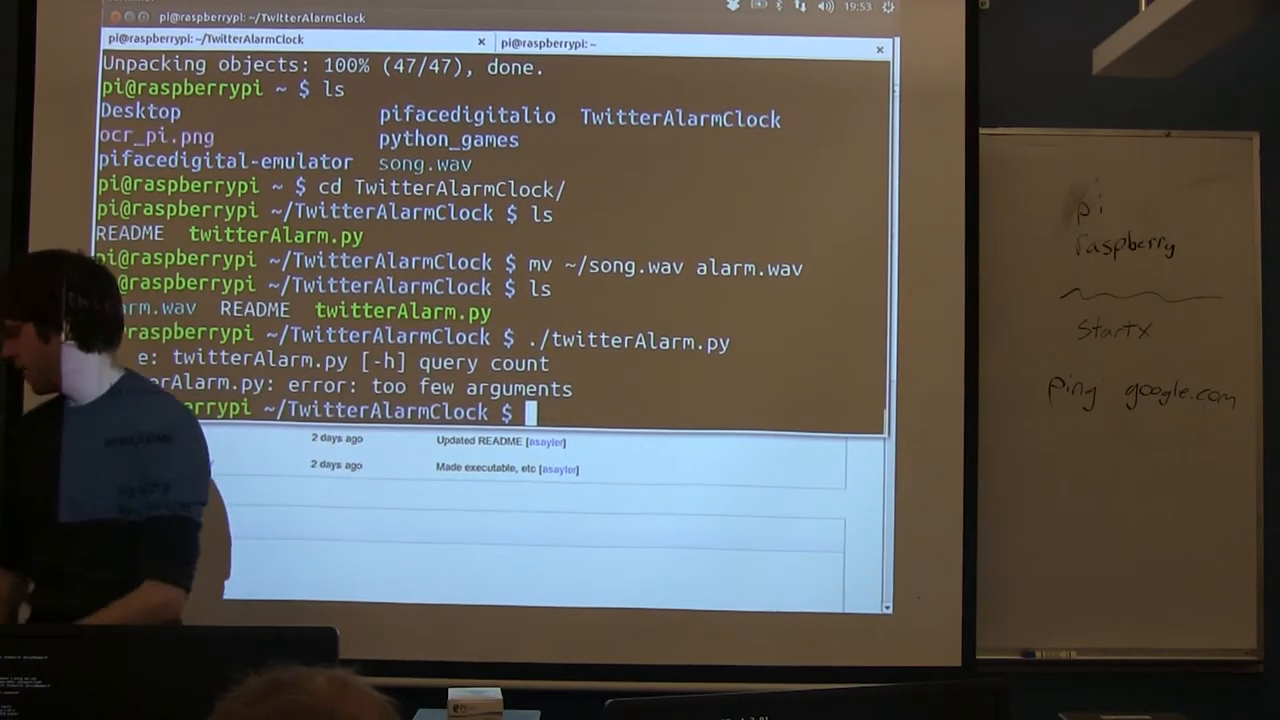
Enter ./twitterAlarm.py \#PlaySomeFunkyMusic at the prompt without running it yet.
type("./twitterAlarm.py")
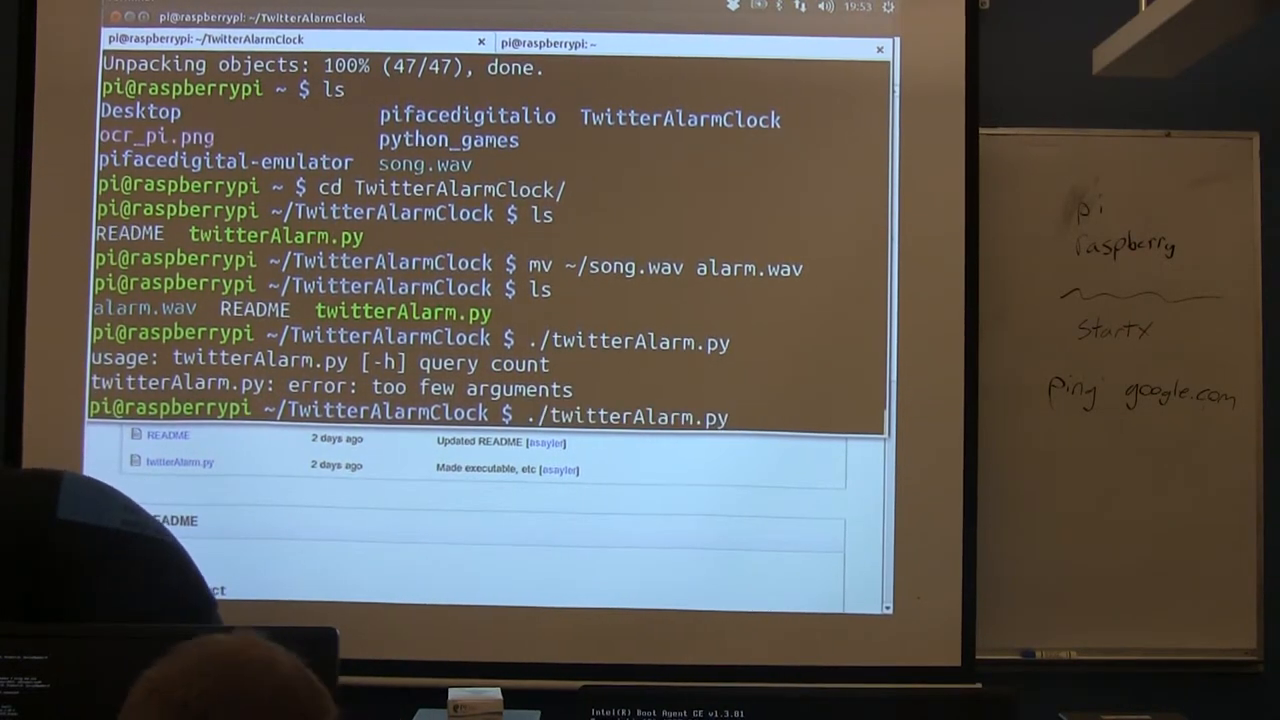
type("#")
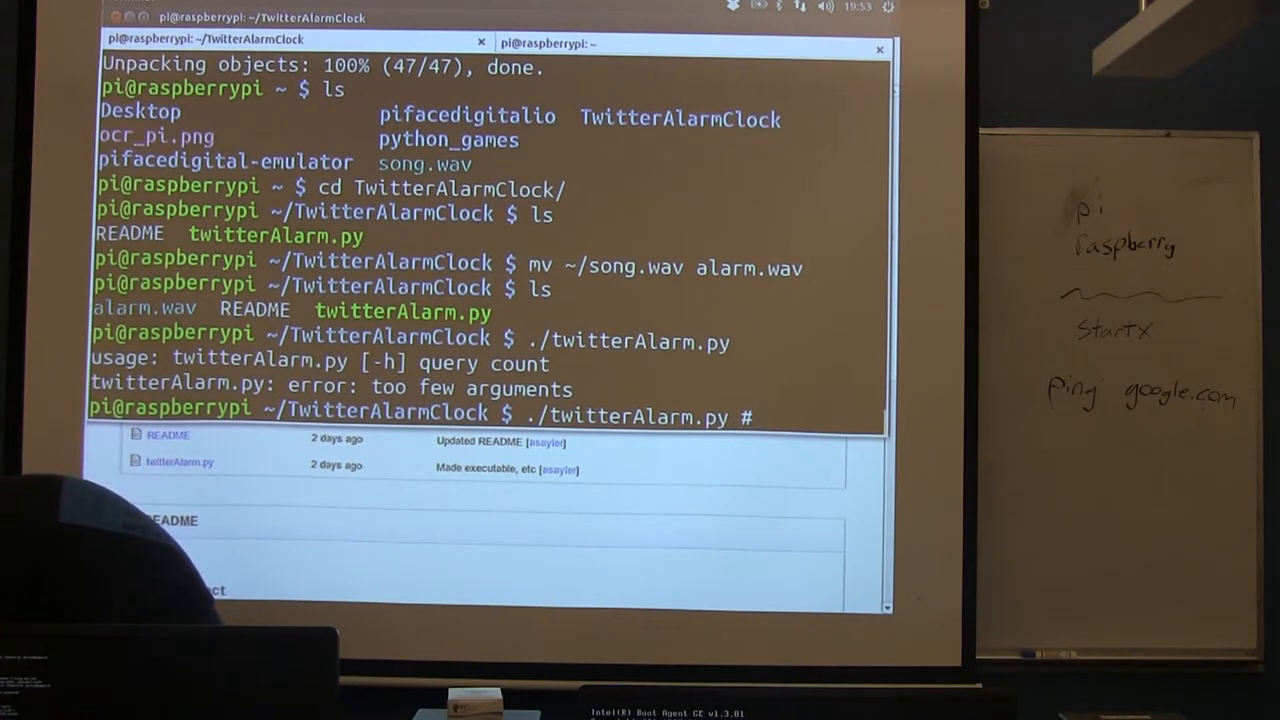
type("PlaySom")
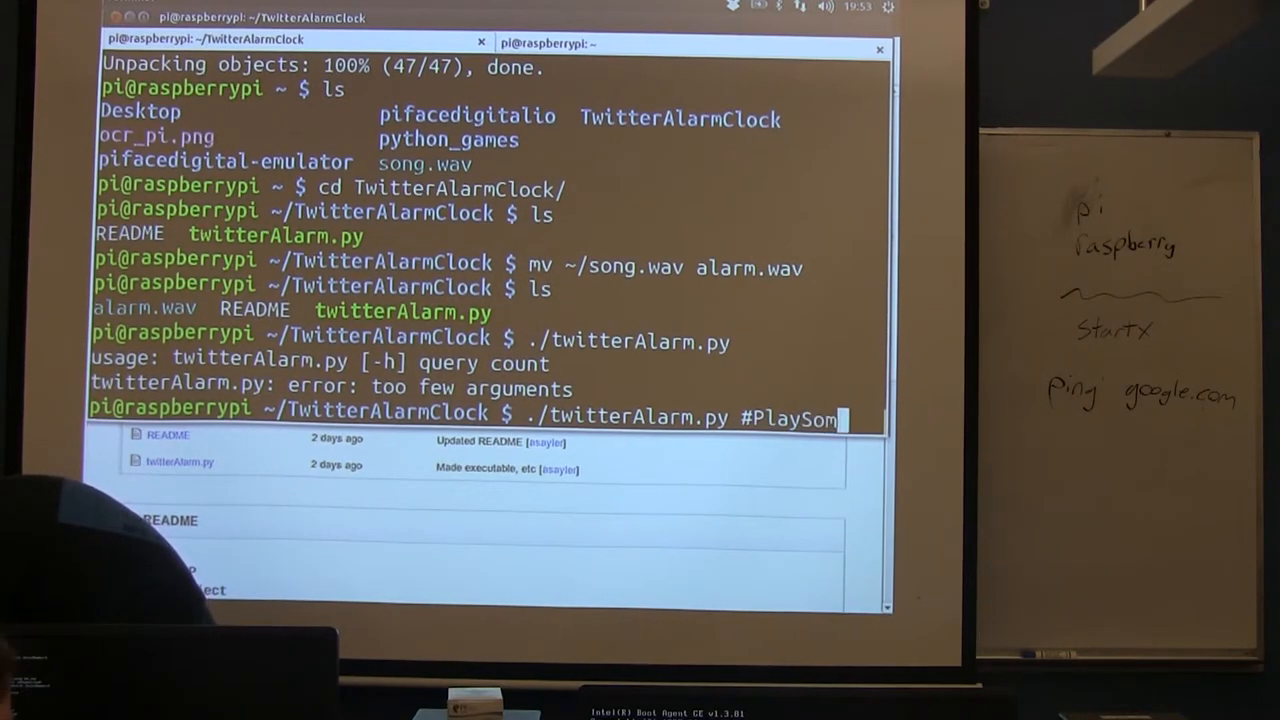
type("eFunky")
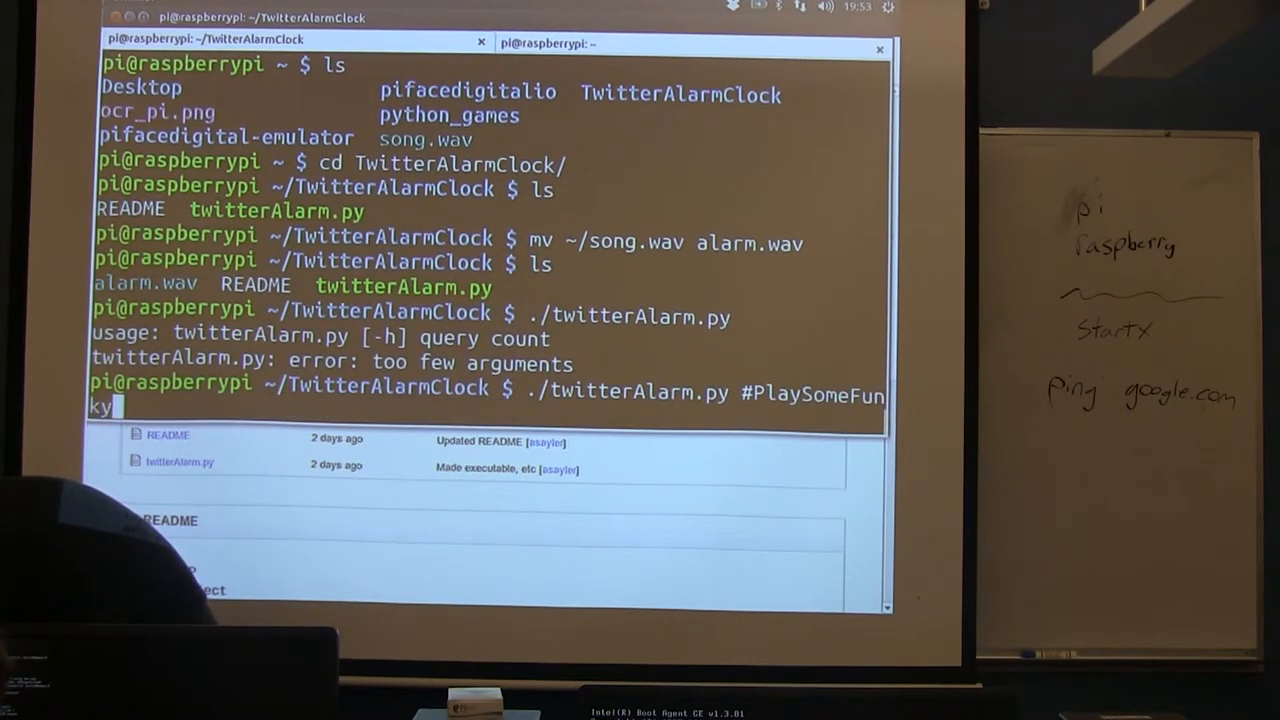
type("Music")
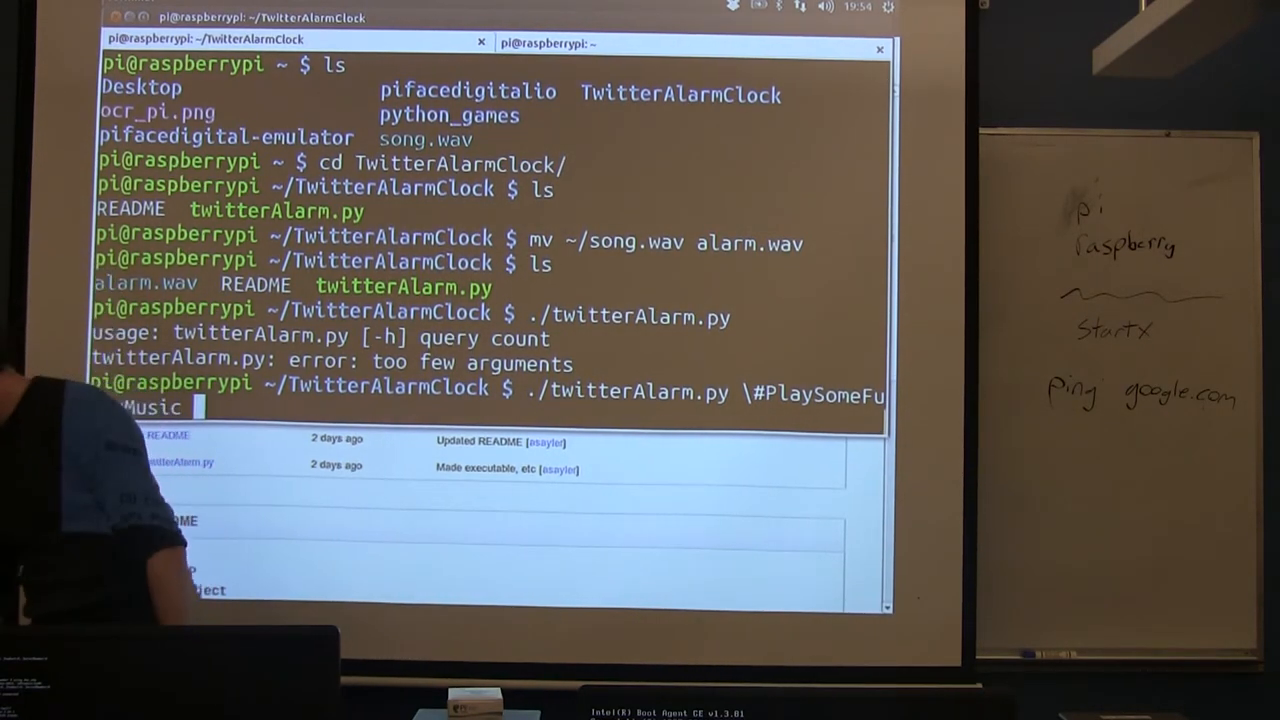
Add threshold 9 and start the script polling #PlaySomeFunkyMusic.
type("9")
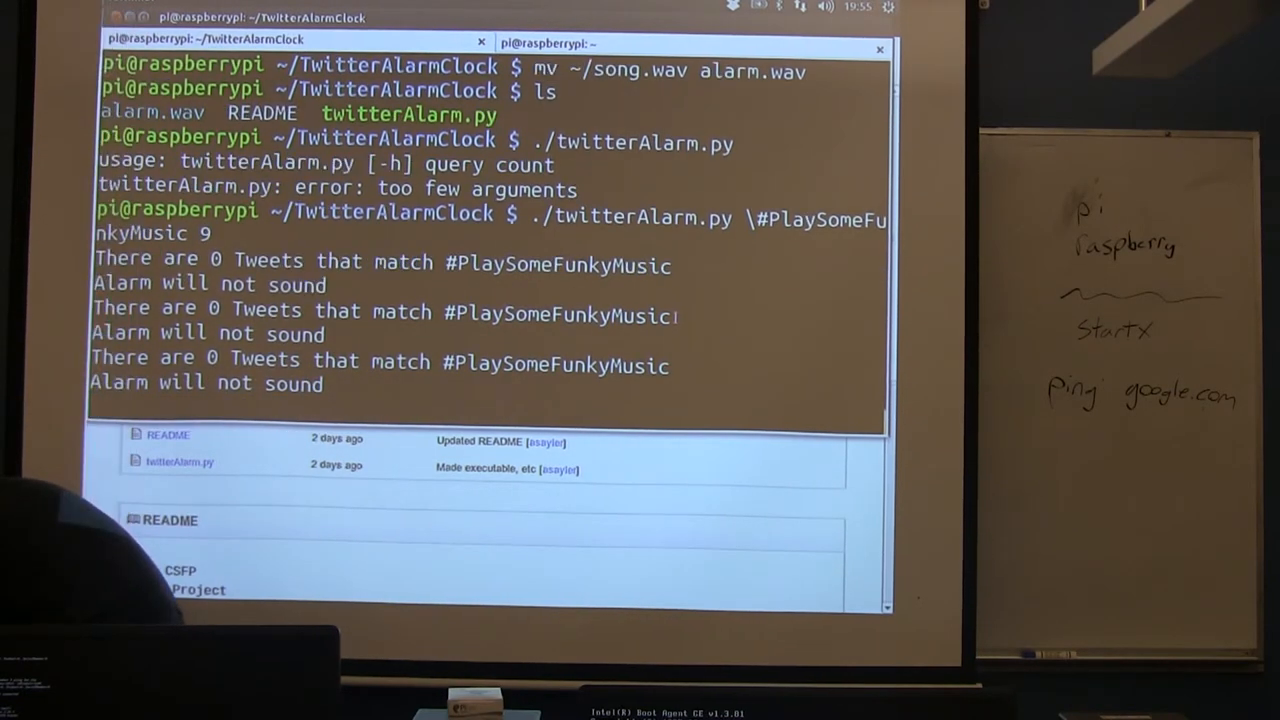
Replace the compose text with #PlaySomeFunkyMusic Testing and post it.
double_click(556, 316)
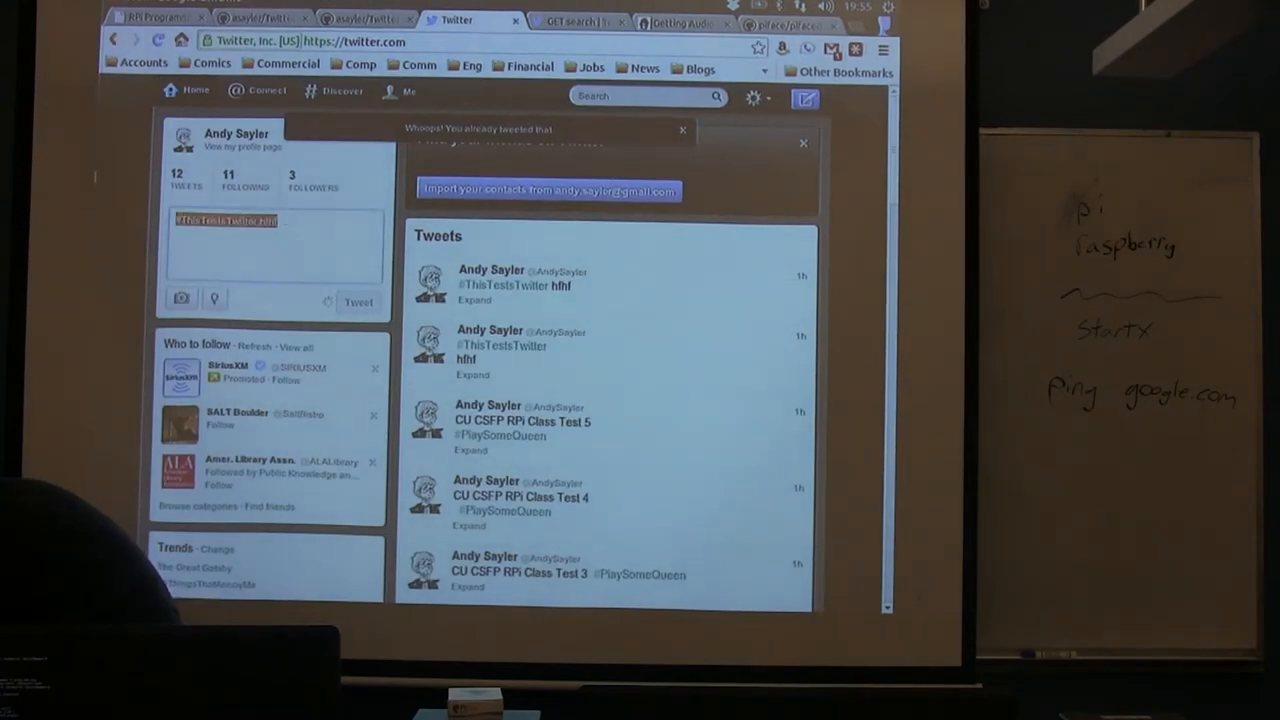
type("#PlaySomeFunkyMusic")
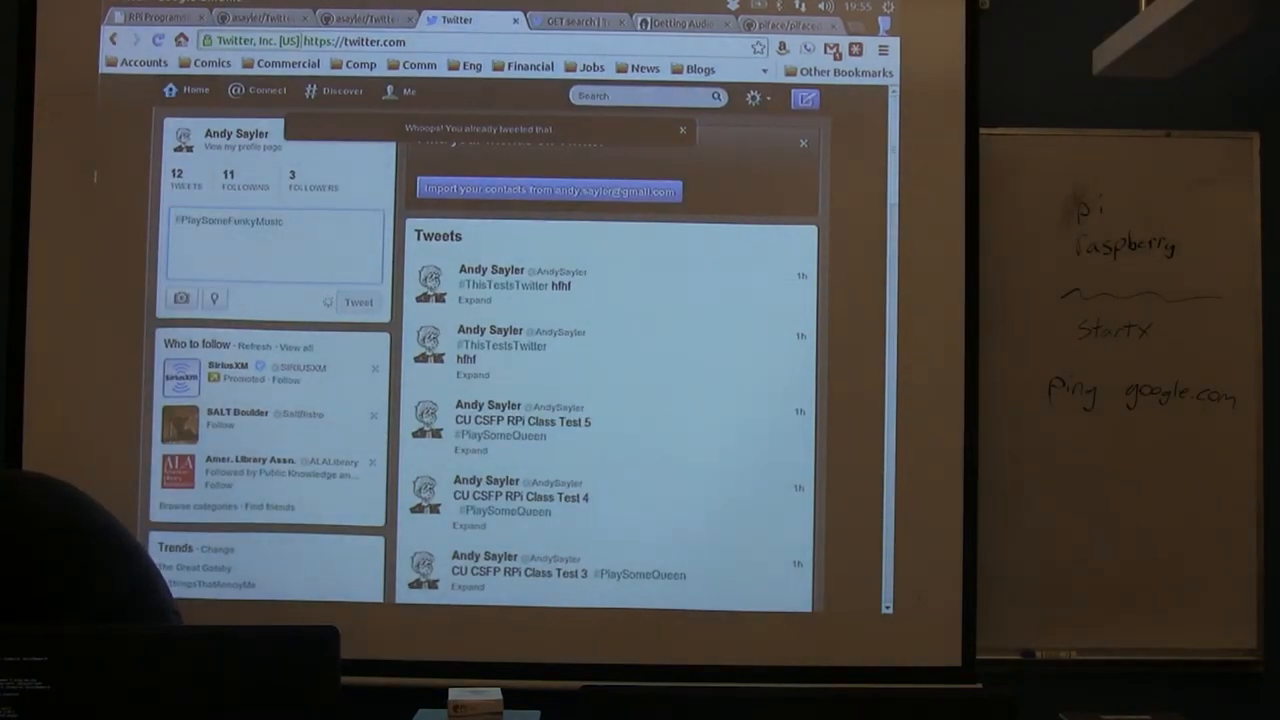
type("Teting")
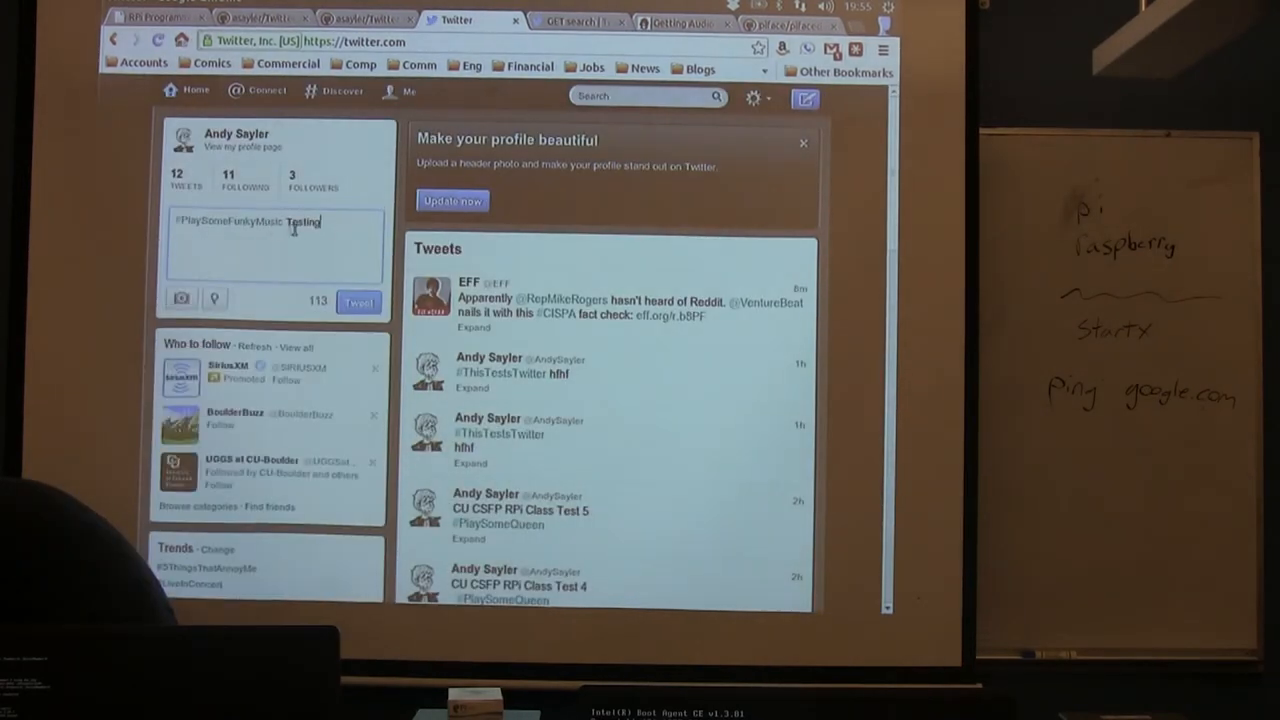
left_click(356, 300)
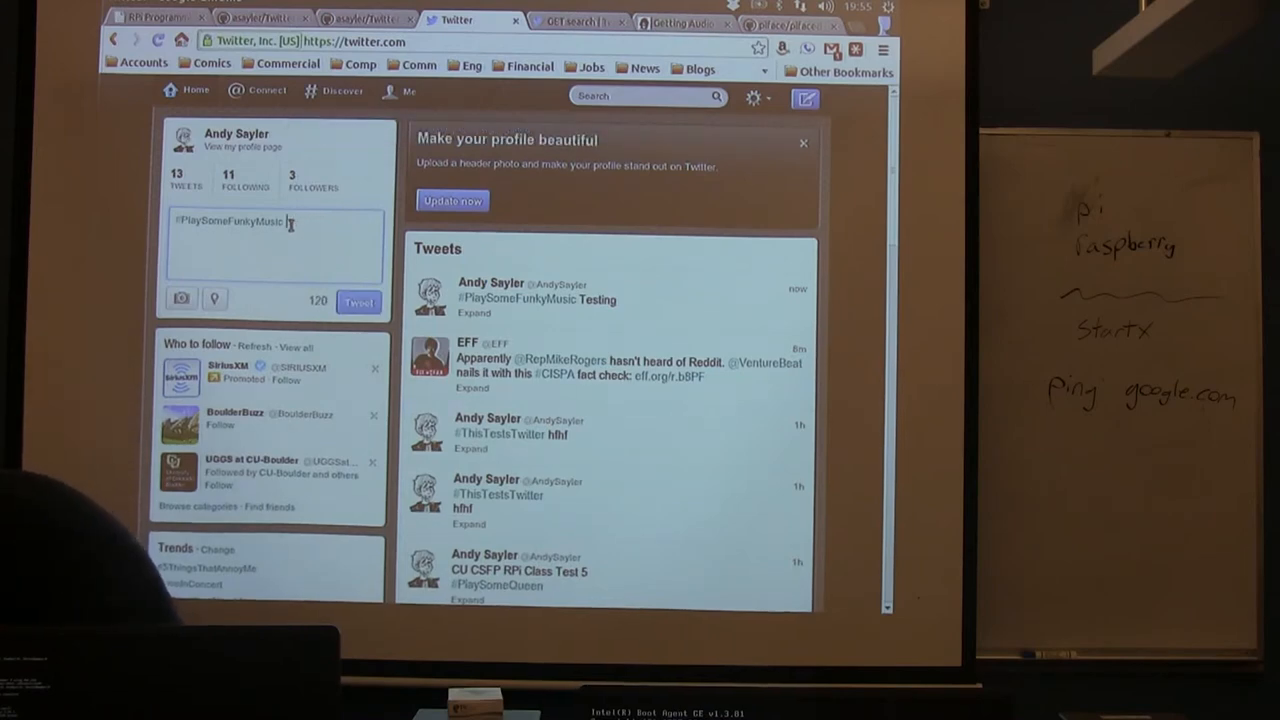
Post further #PlaySomeFunkyMusic tweets: ew, Tes and Testin.
type("ew")
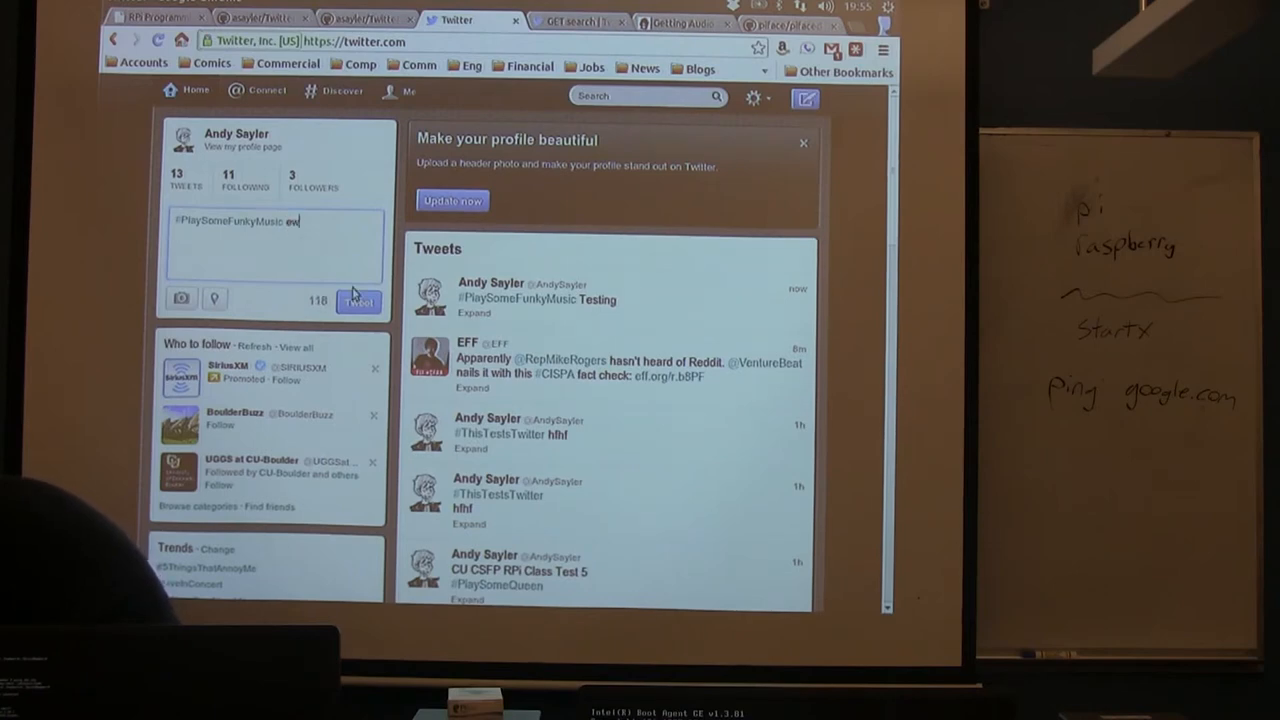
left_click(356, 300)
type("Tes")
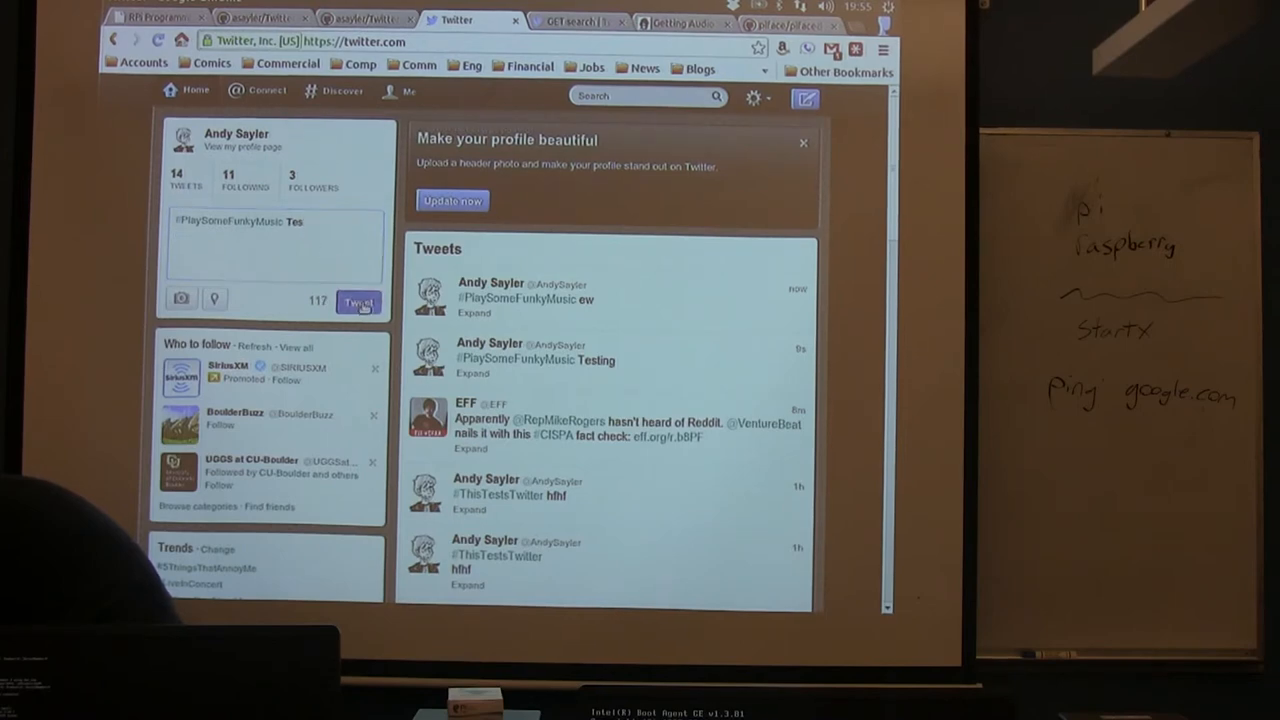
left_click(356, 300)
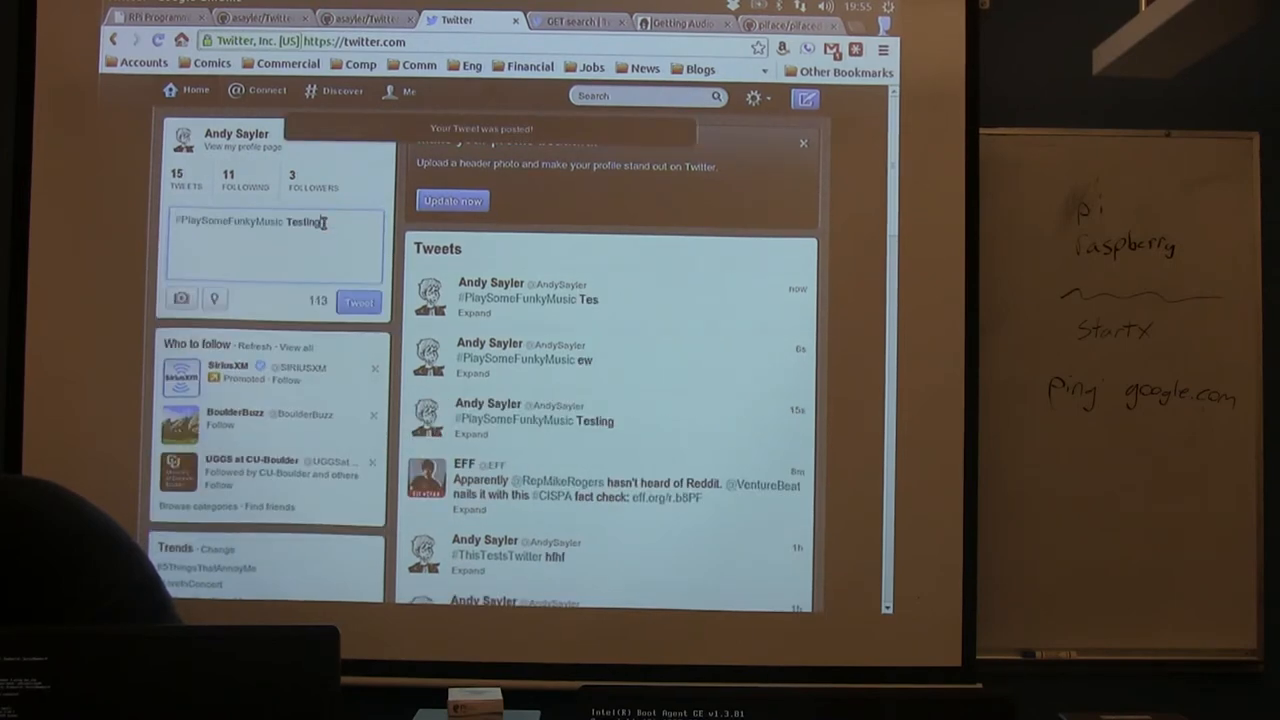
left_click(356, 300)
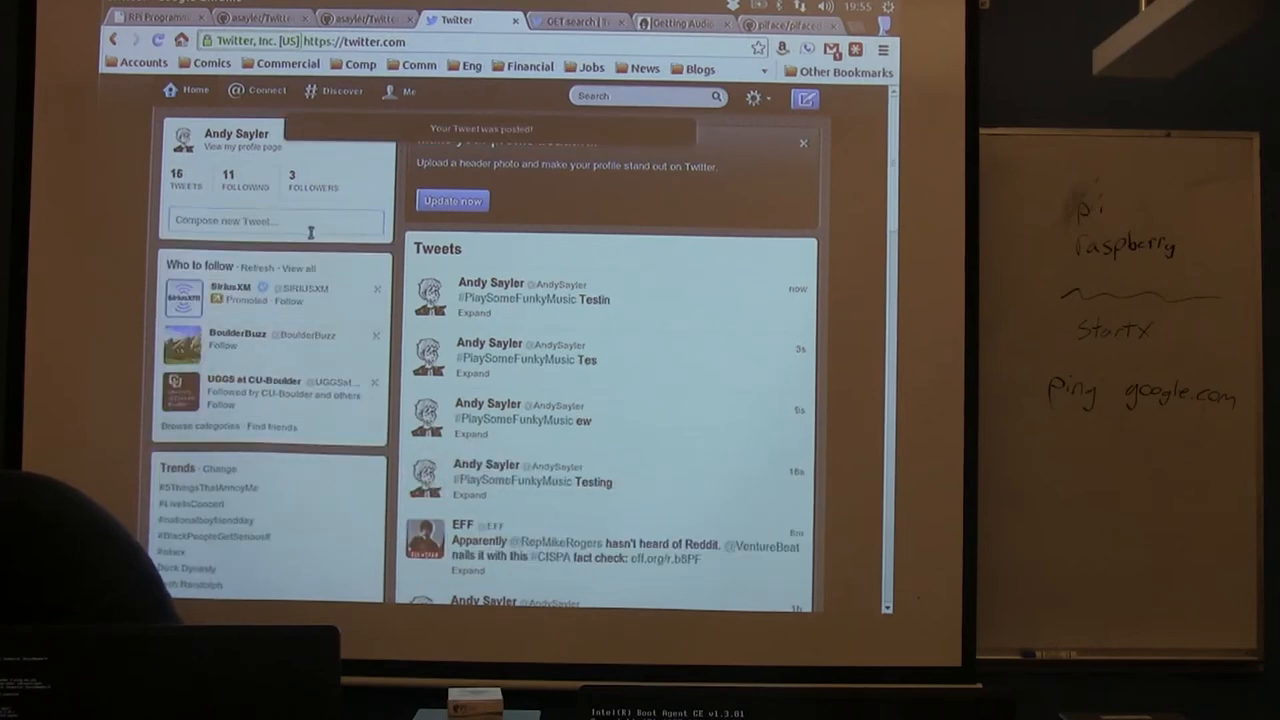
Compose and post a #PlaySomeFunkyMusic Test tweet.
left_click(276, 220)
type("#PlaySomeFunkyMusic Testing")
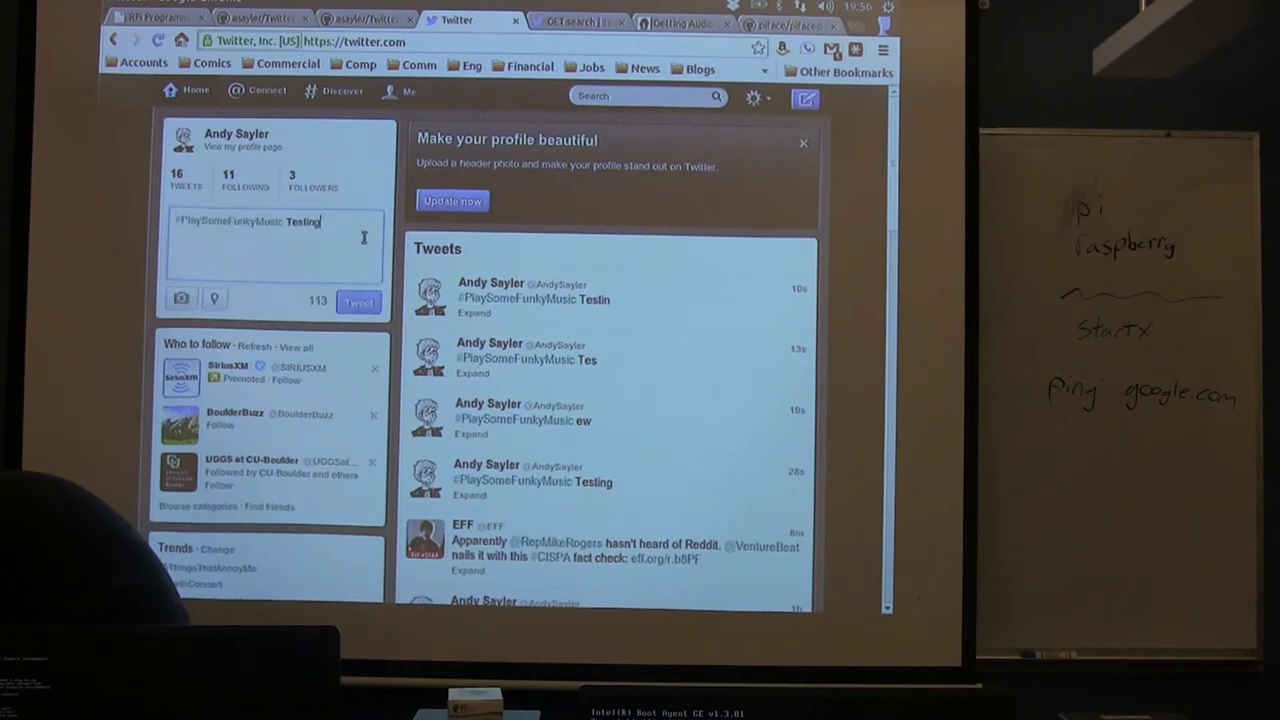
left_click(356, 300)
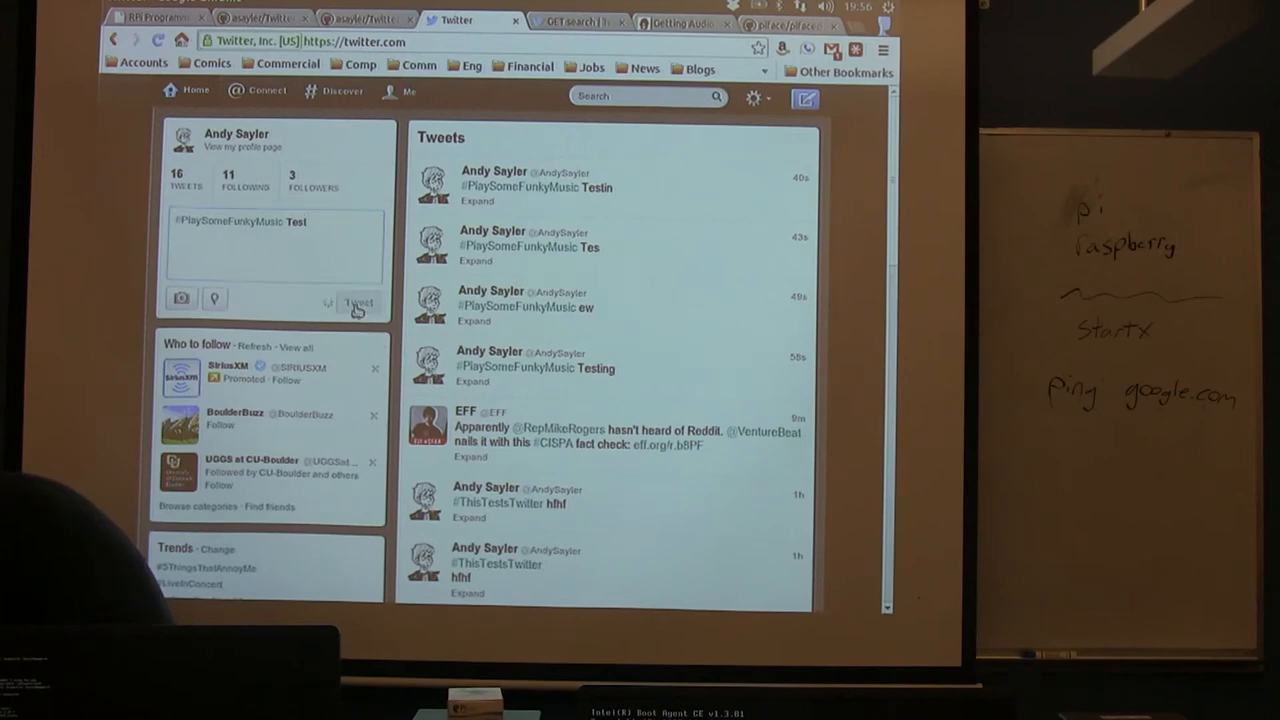
left_click(358, 304)
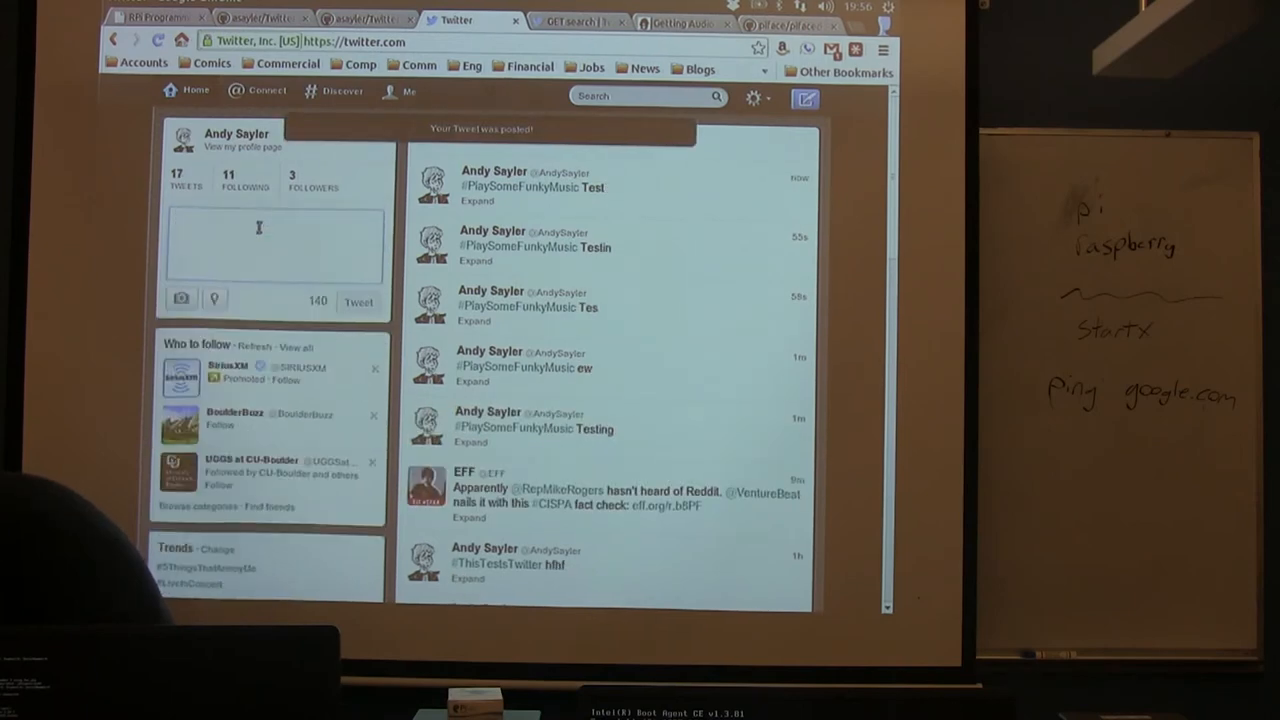
Post #PlaySomeFunkyMusic Tessd, then retry a repeated Testing tweet that Twitter rejects as duplicate.
type("#PlaySomeFunkyMusic Tessd")
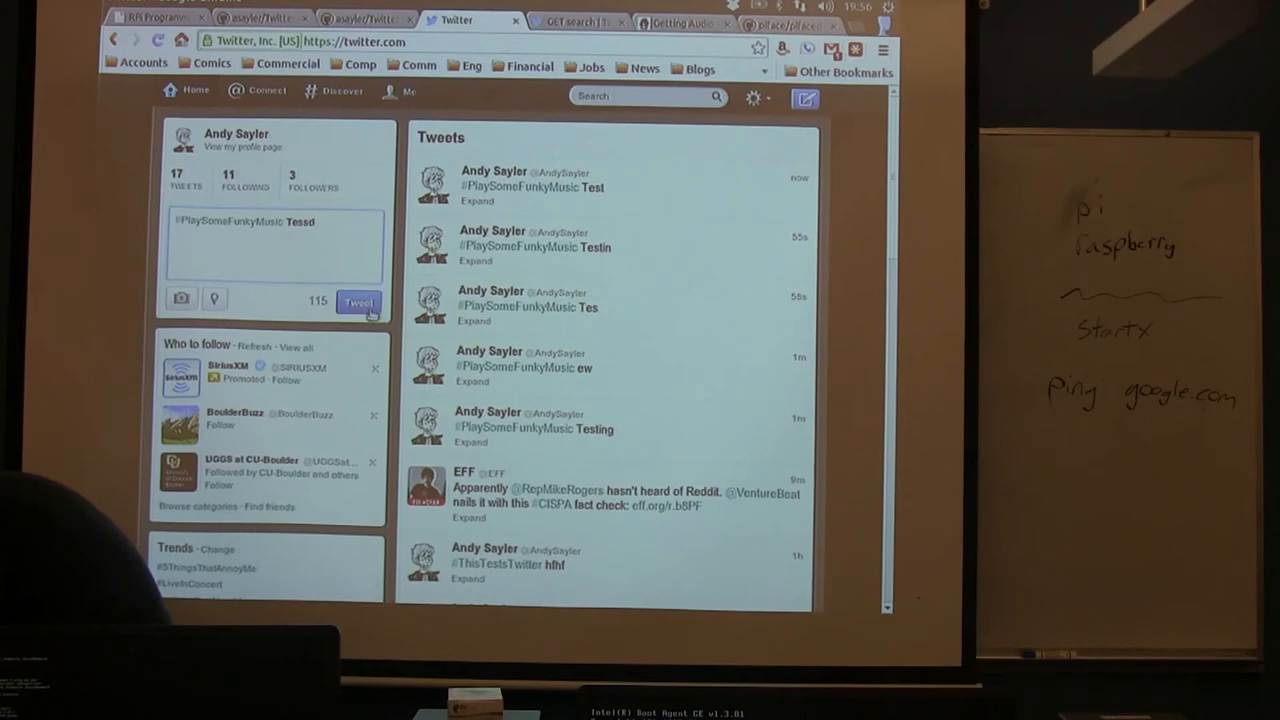
left_click(356, 302)
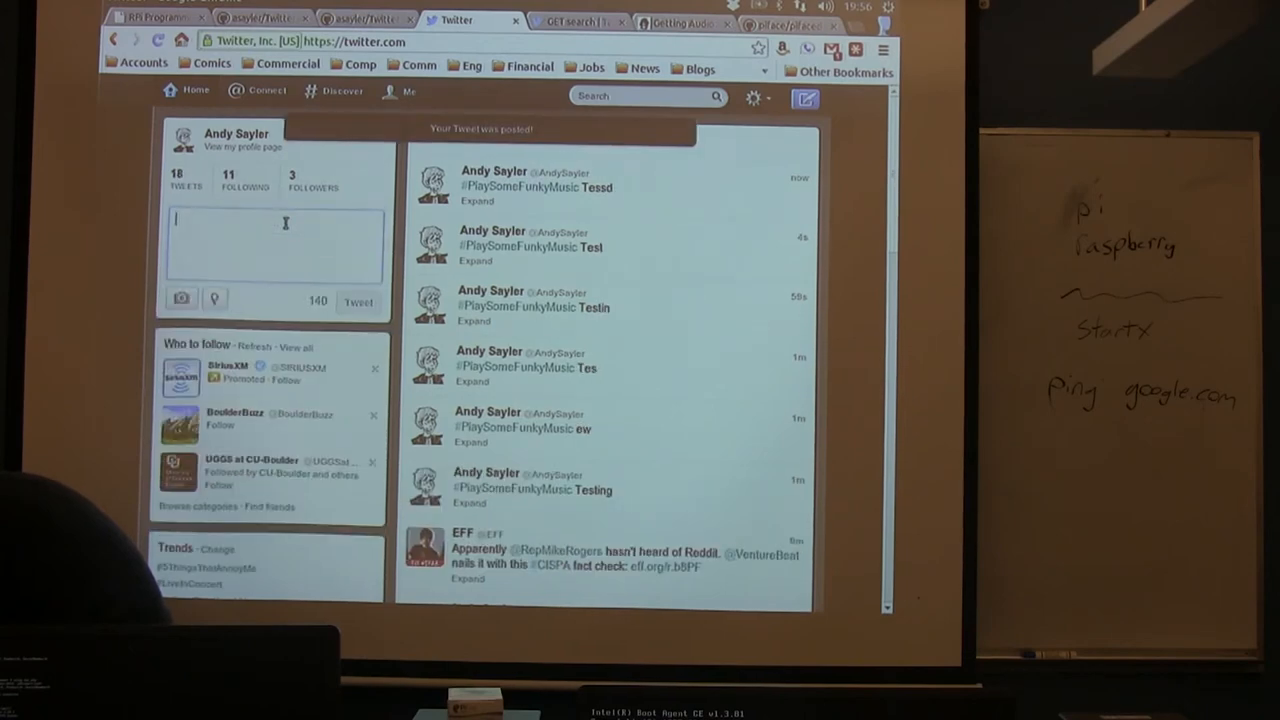
type("#PlaySomeFunkyMusic Testing")
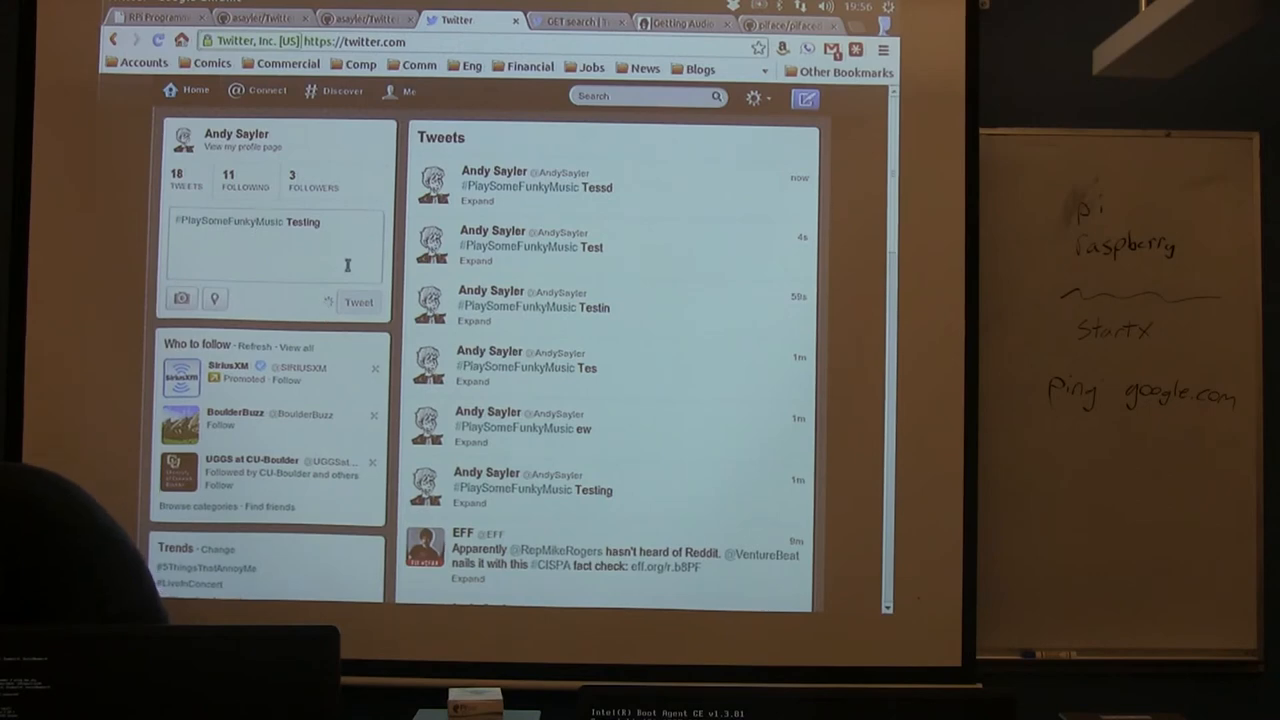
mouse_move(332, 278)
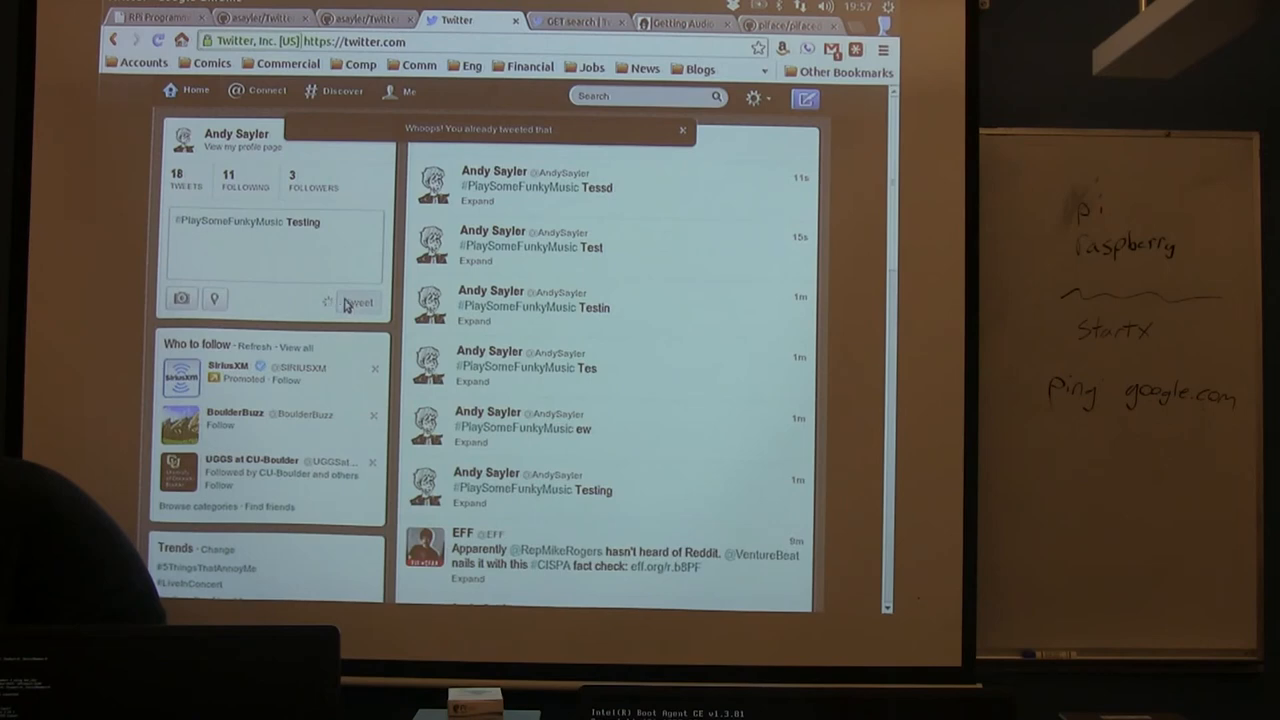
triple_click(244, 220)
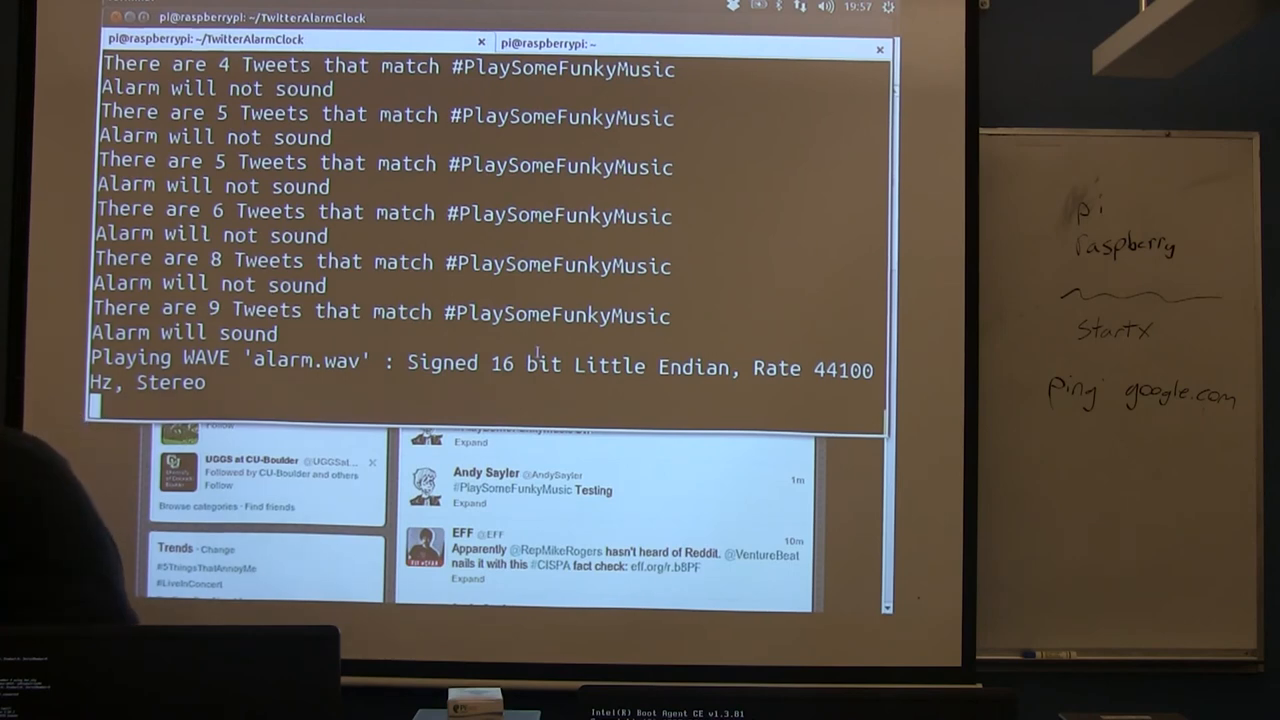
Interrupt twitterAlarm.py with Ctrl+C after the count reaches 9 and alarm.wav plays.
key("ctrl+c")
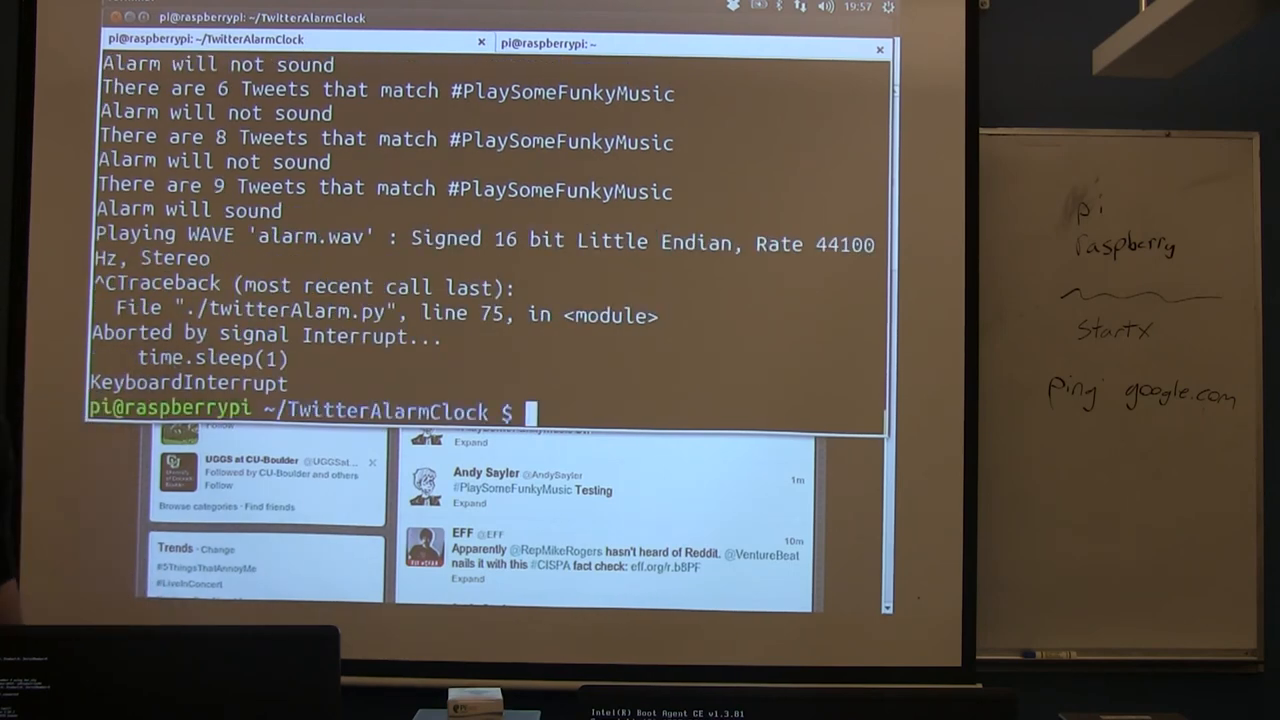